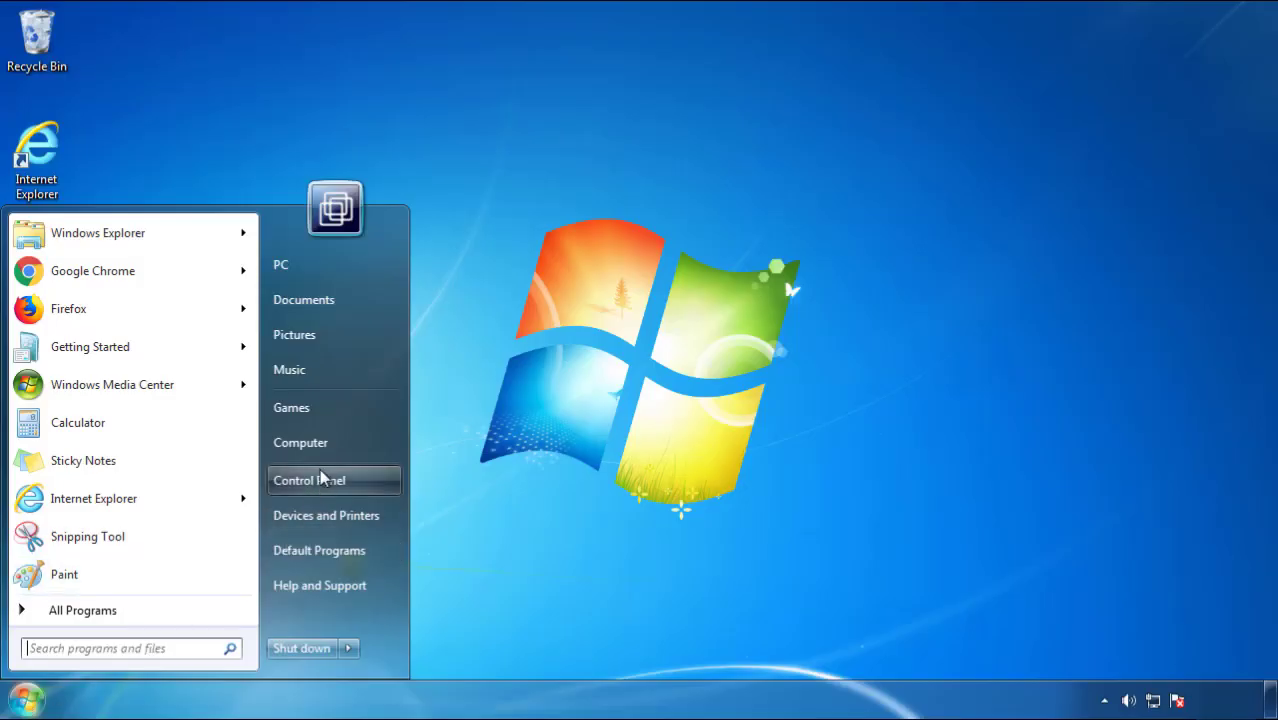
List installed programs in Control Panel sorted by install date and select SearchMine 2.00.
click(308, 480)
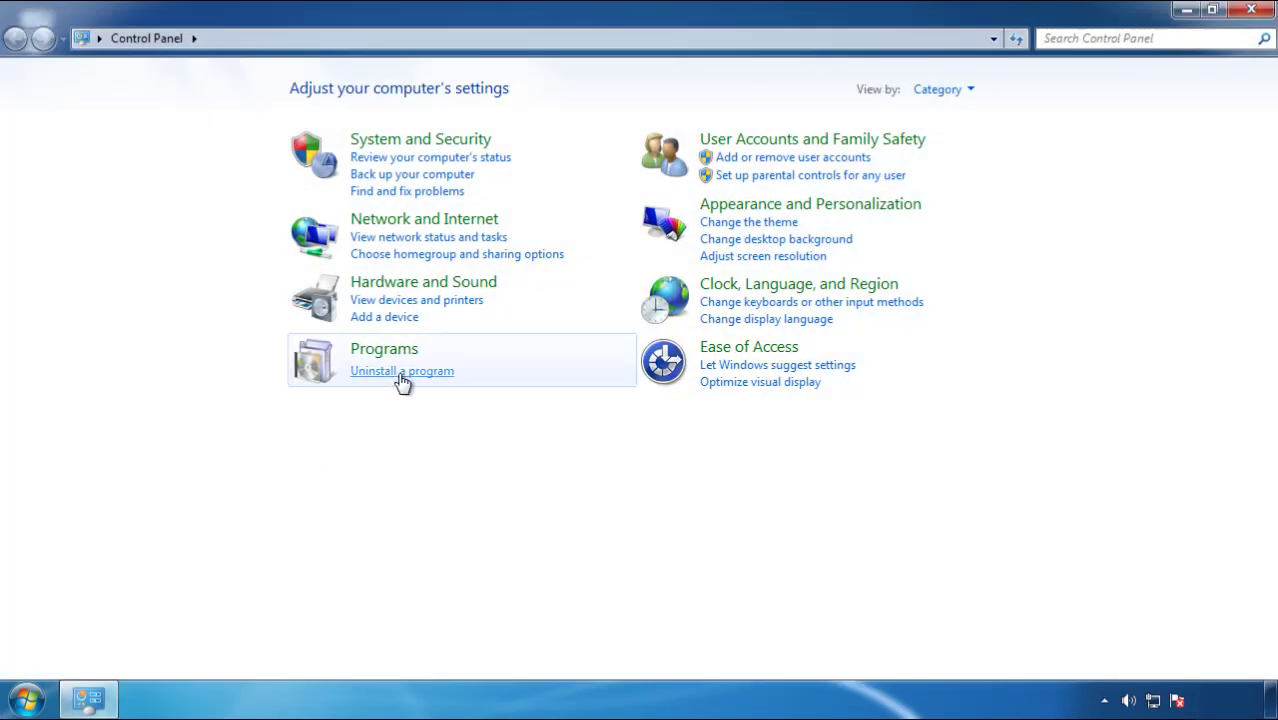
click(402, 370)
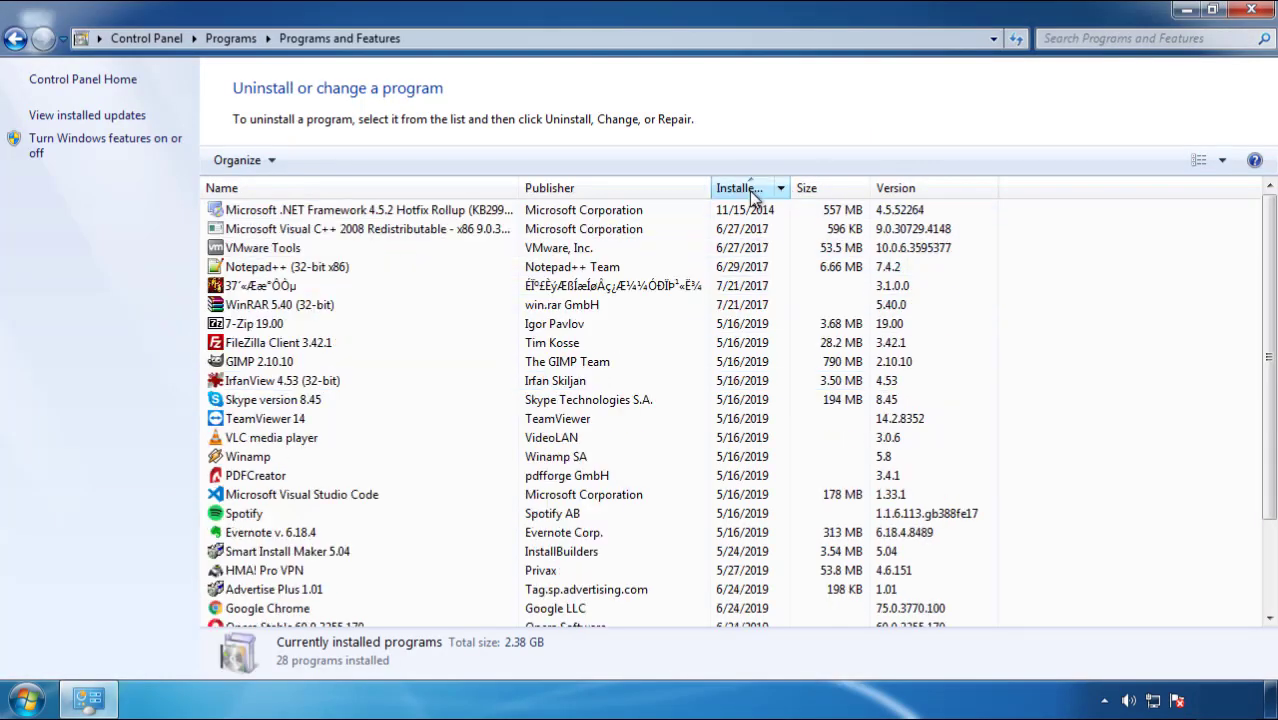
click(748, 188)
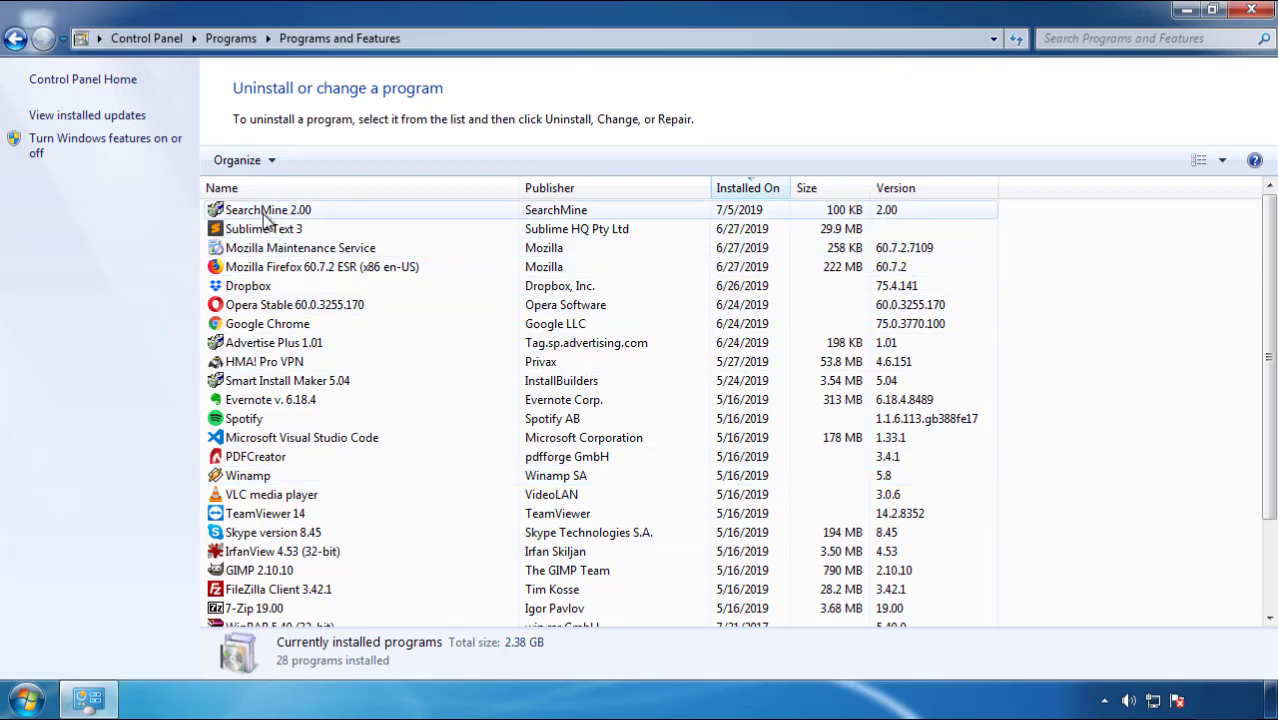
click(316, 160)
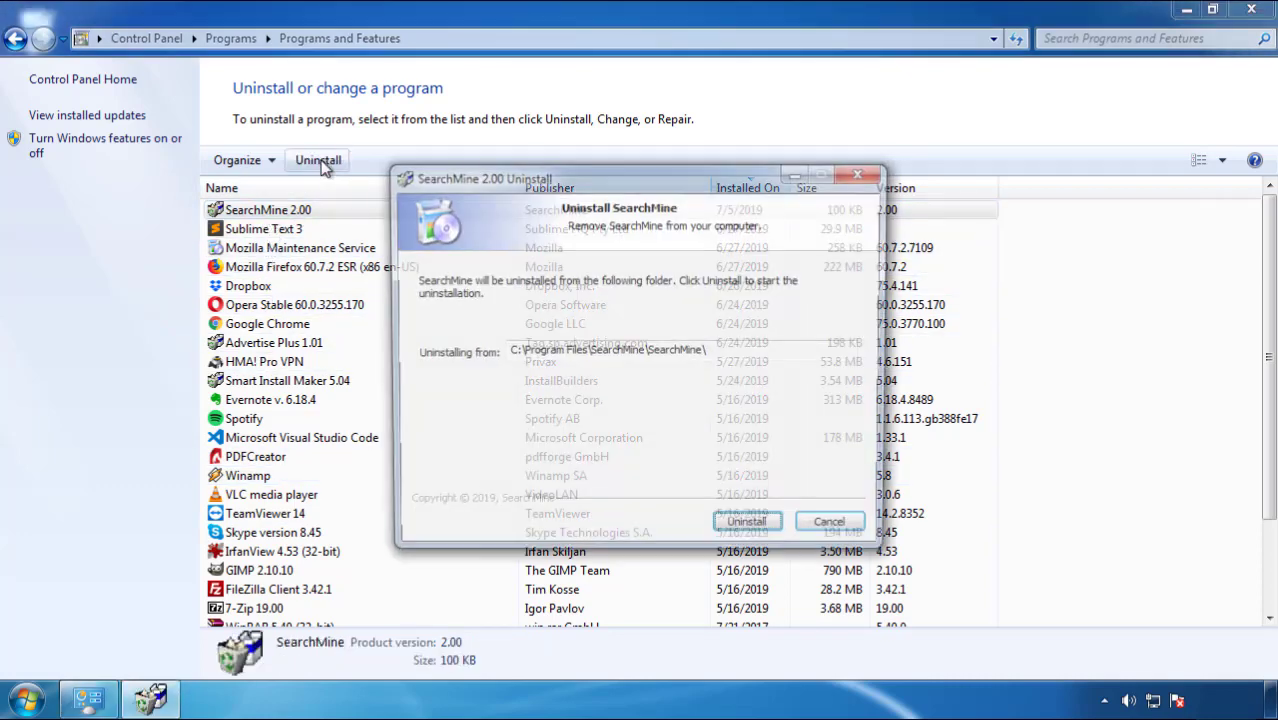
Uninstall SearchMine 2.00, confirming its removal, then close the programs list.
click(746, 520)
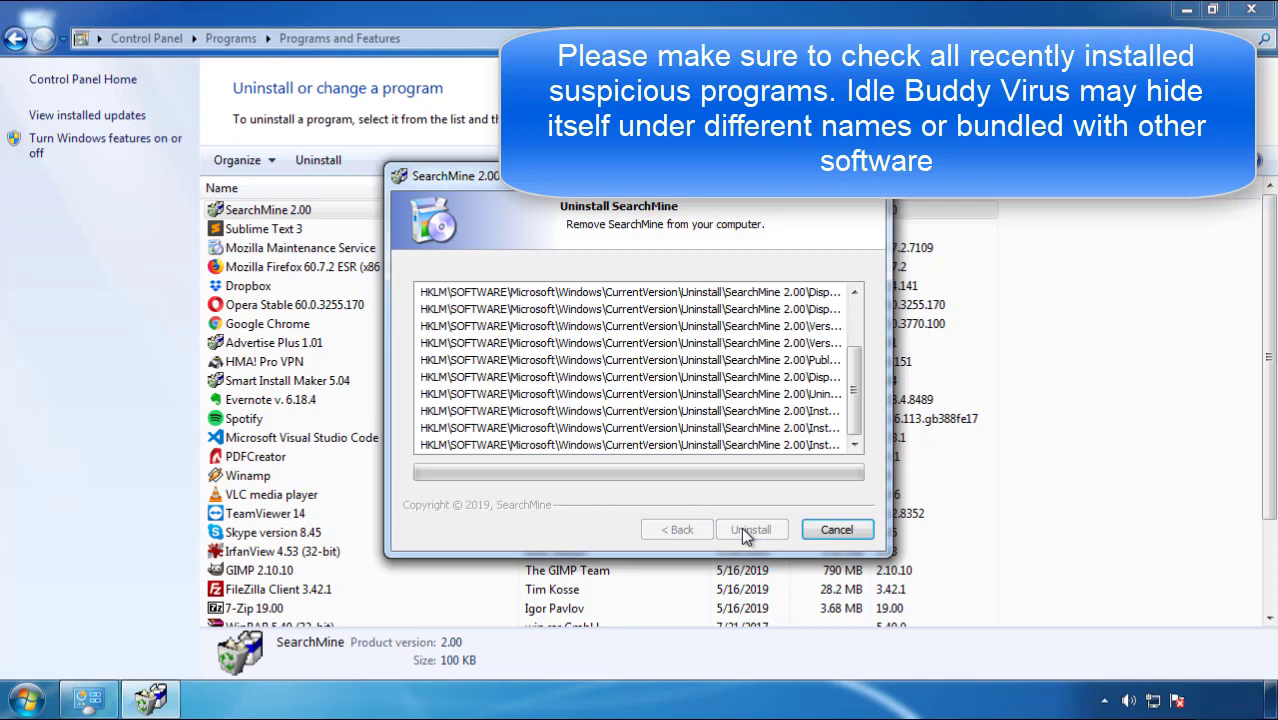
click(752, 528)
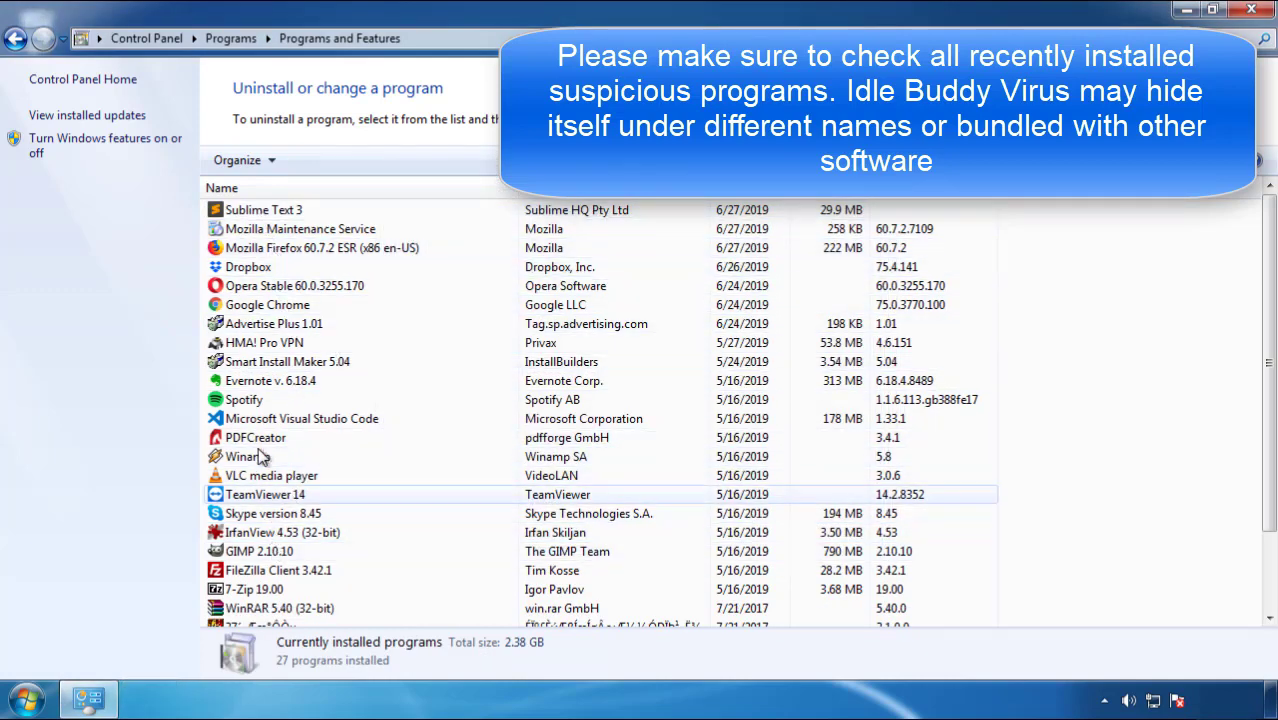
click(248, 266)
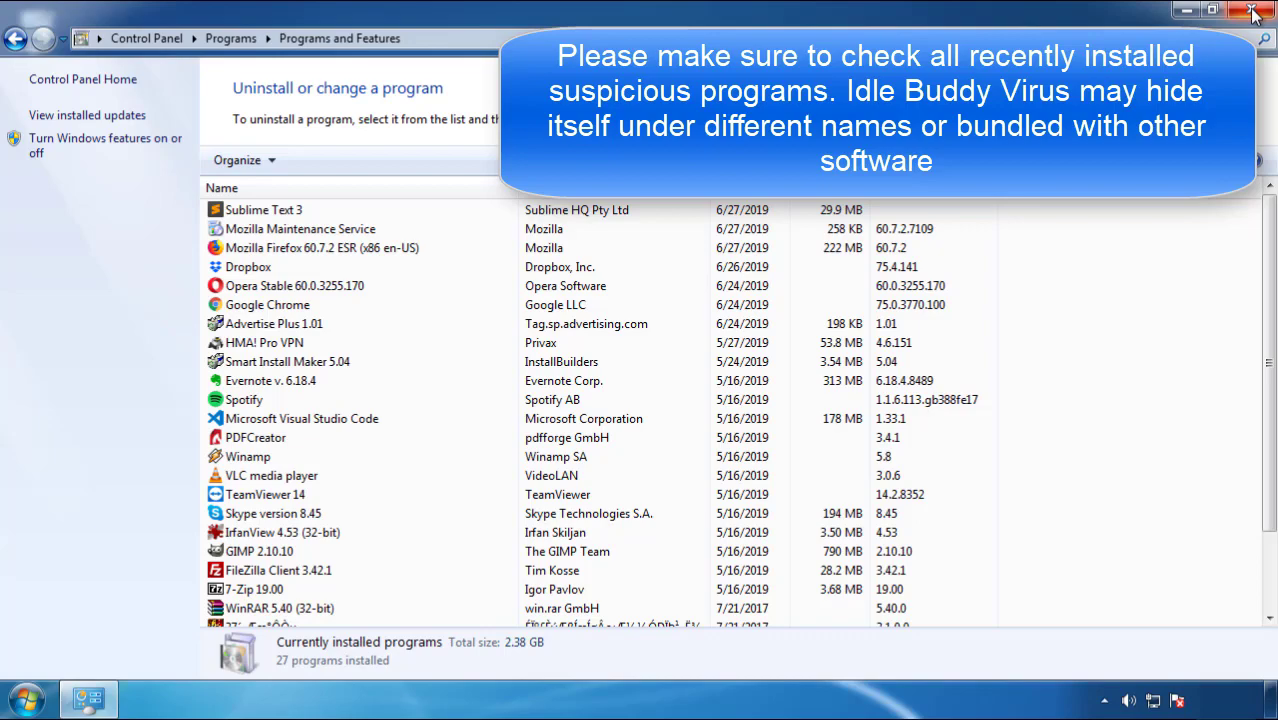
click(1252, 12)
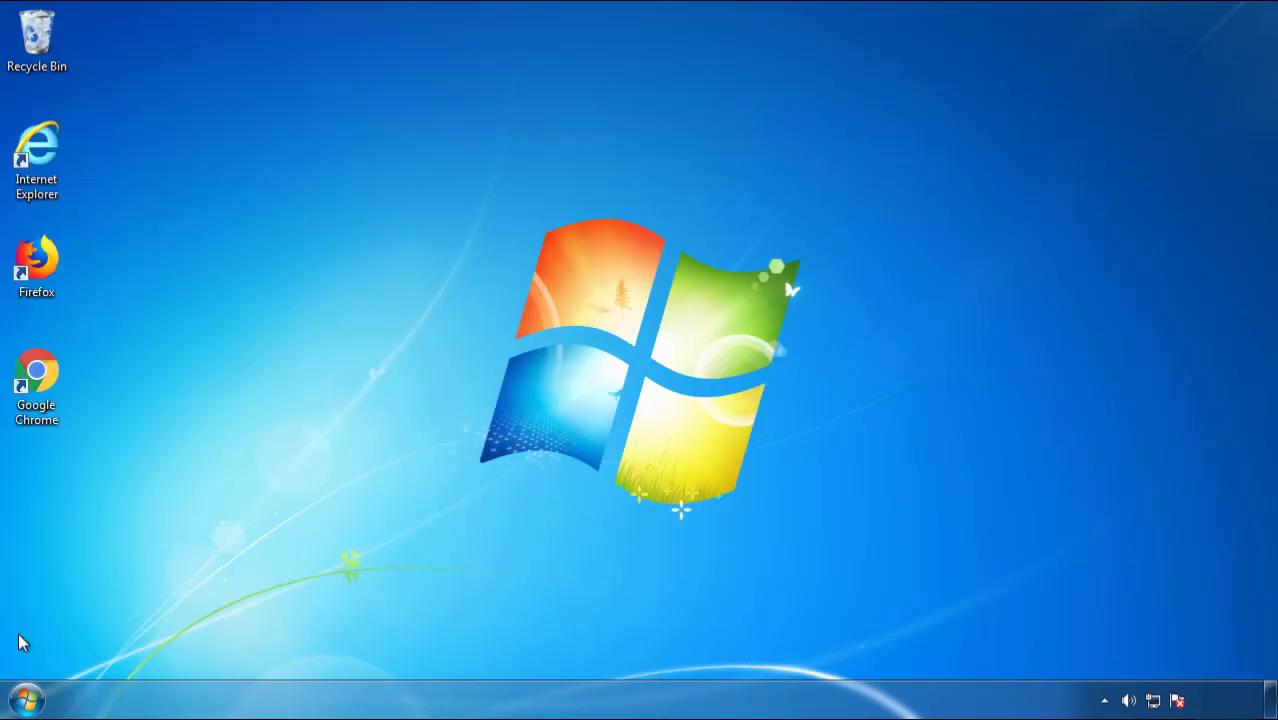
Restart the computer from the Start menu to boot into Safe Mode.
click(350, 648)
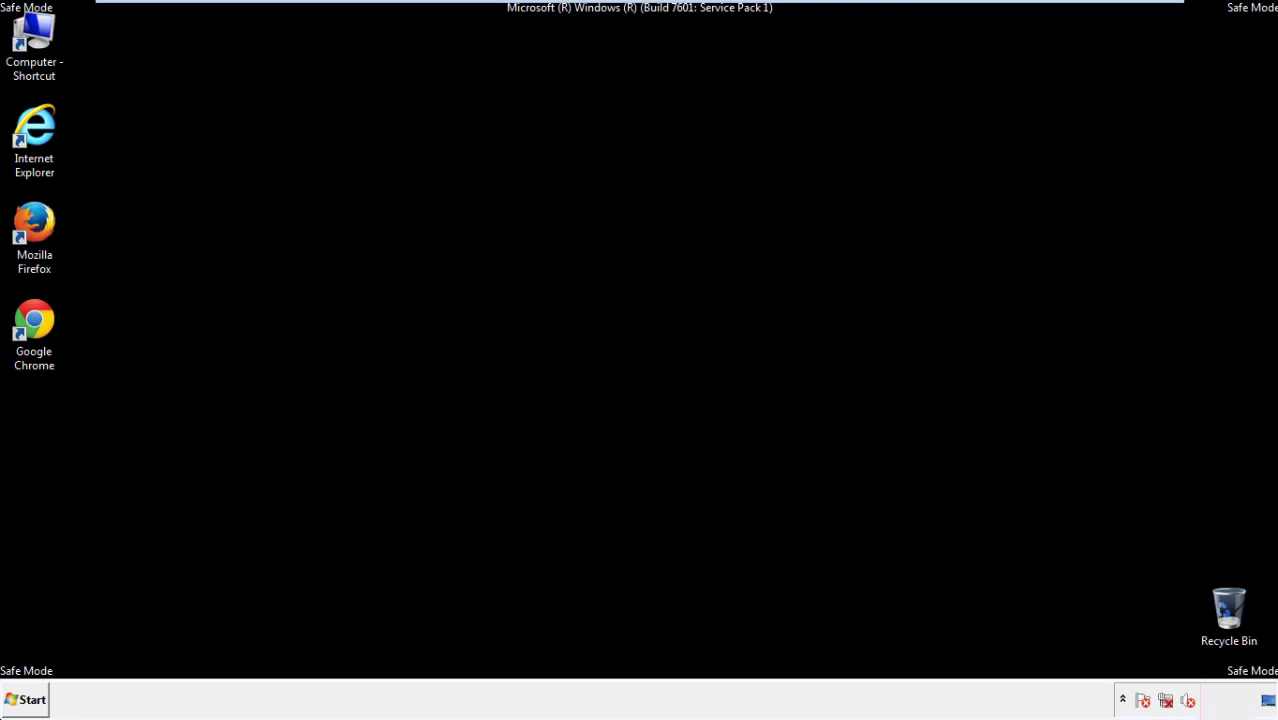
Launch Firefox, decline the default-browser prompt, and show the menu bar.
double_click(34, 224)
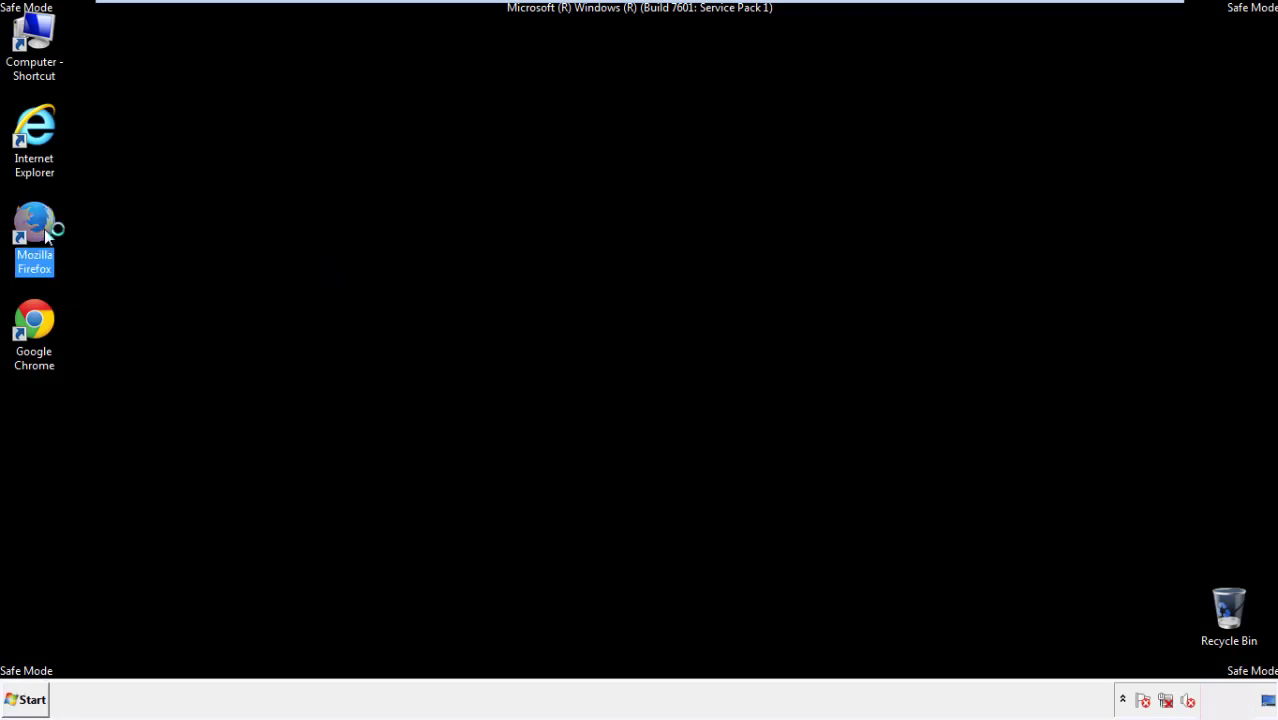
double_click(34, 230)
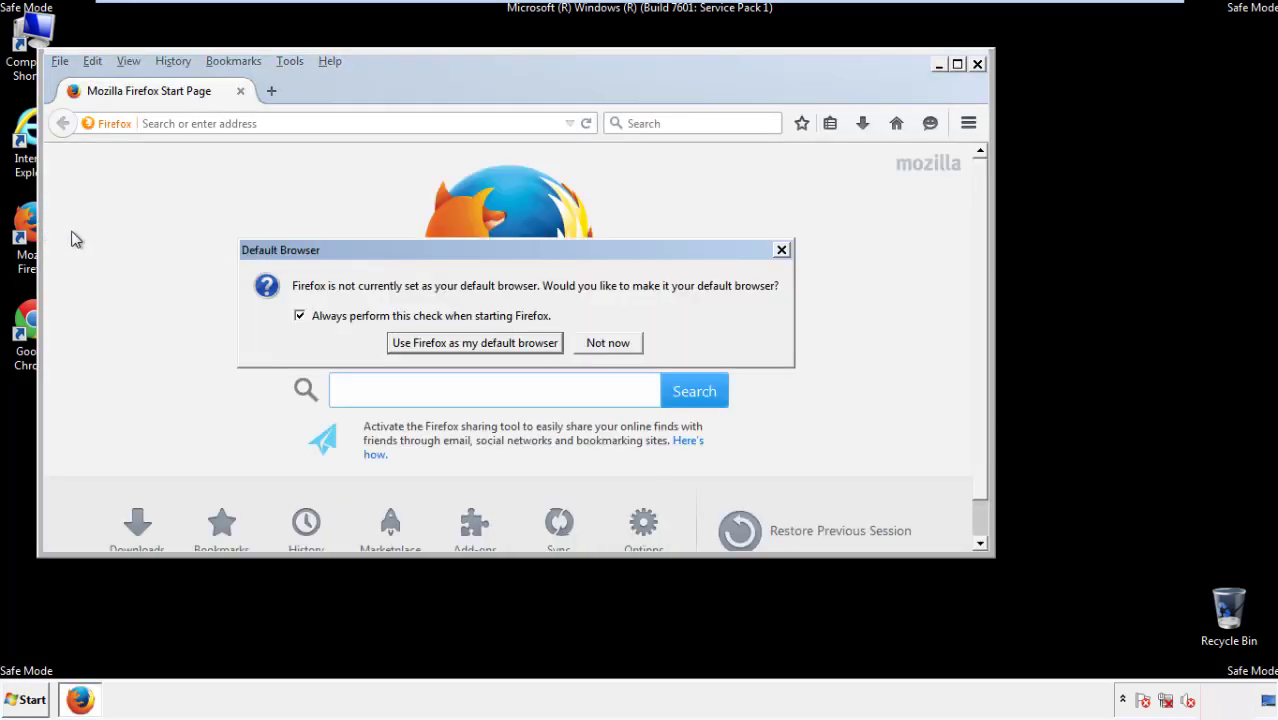
click(608, 342)
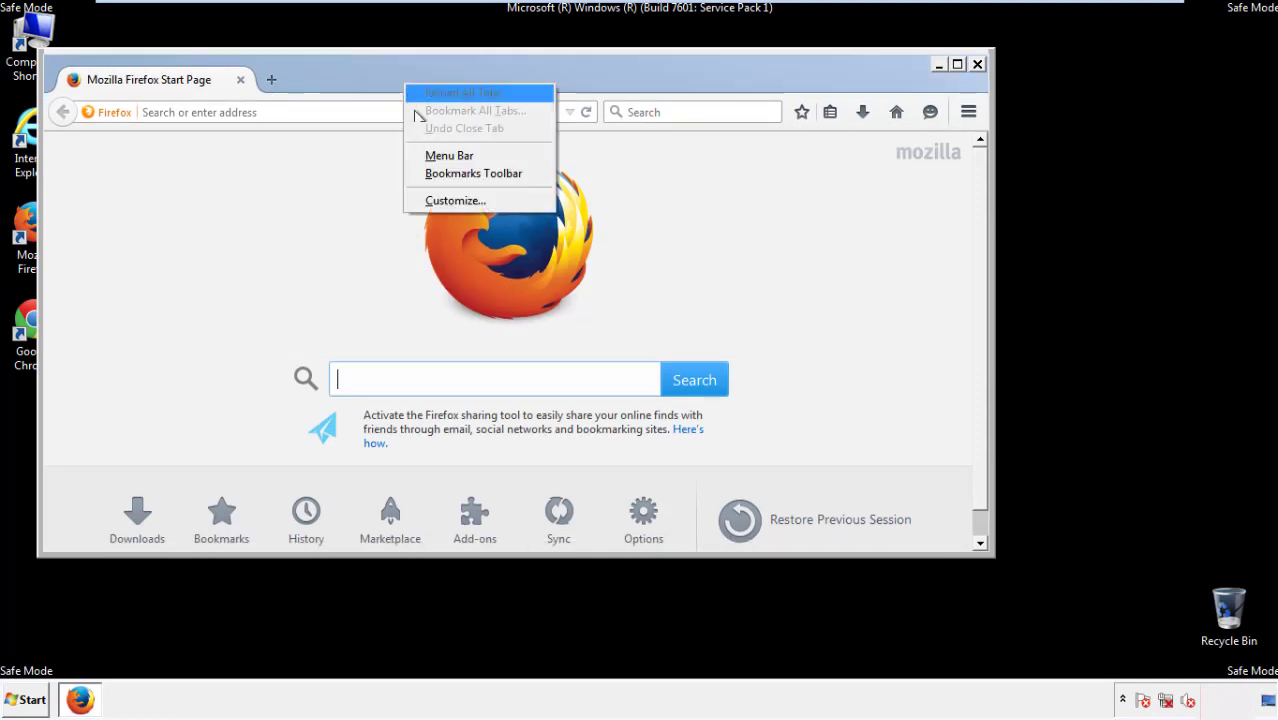
click(448, 156)
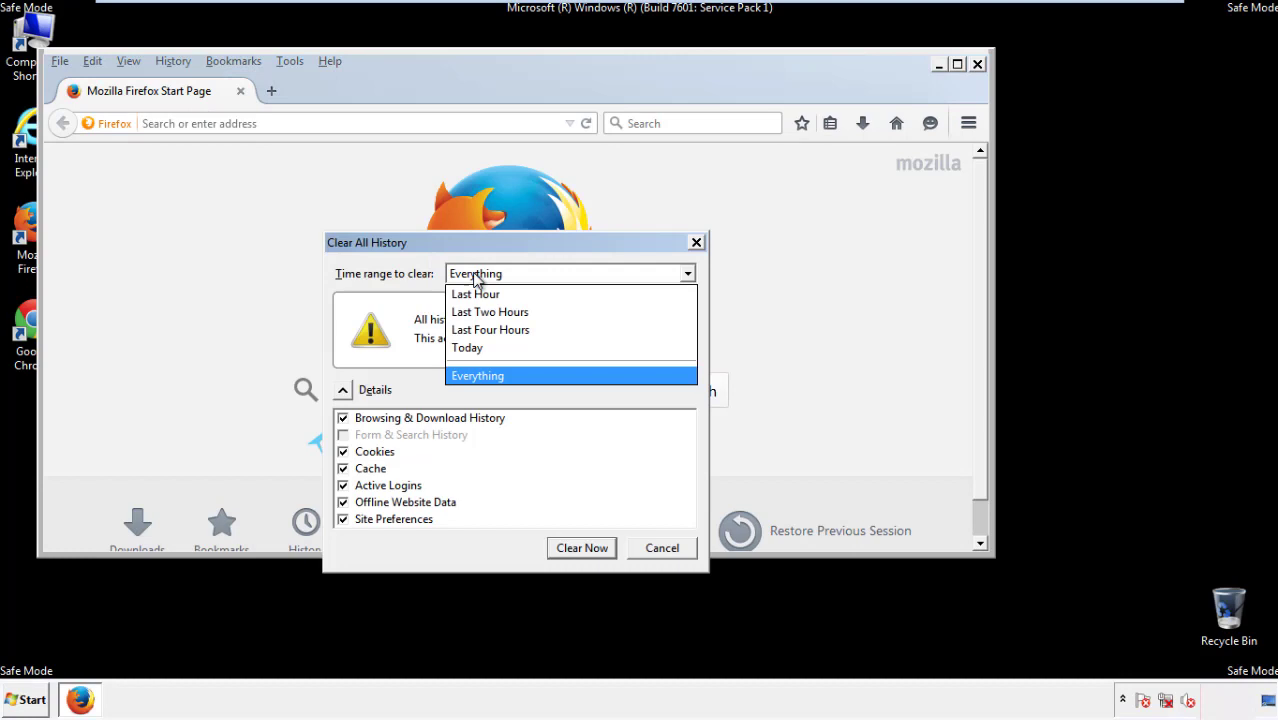
Clear all Firefox history for the Everything range, including Site Preferences.
click(476, 376)
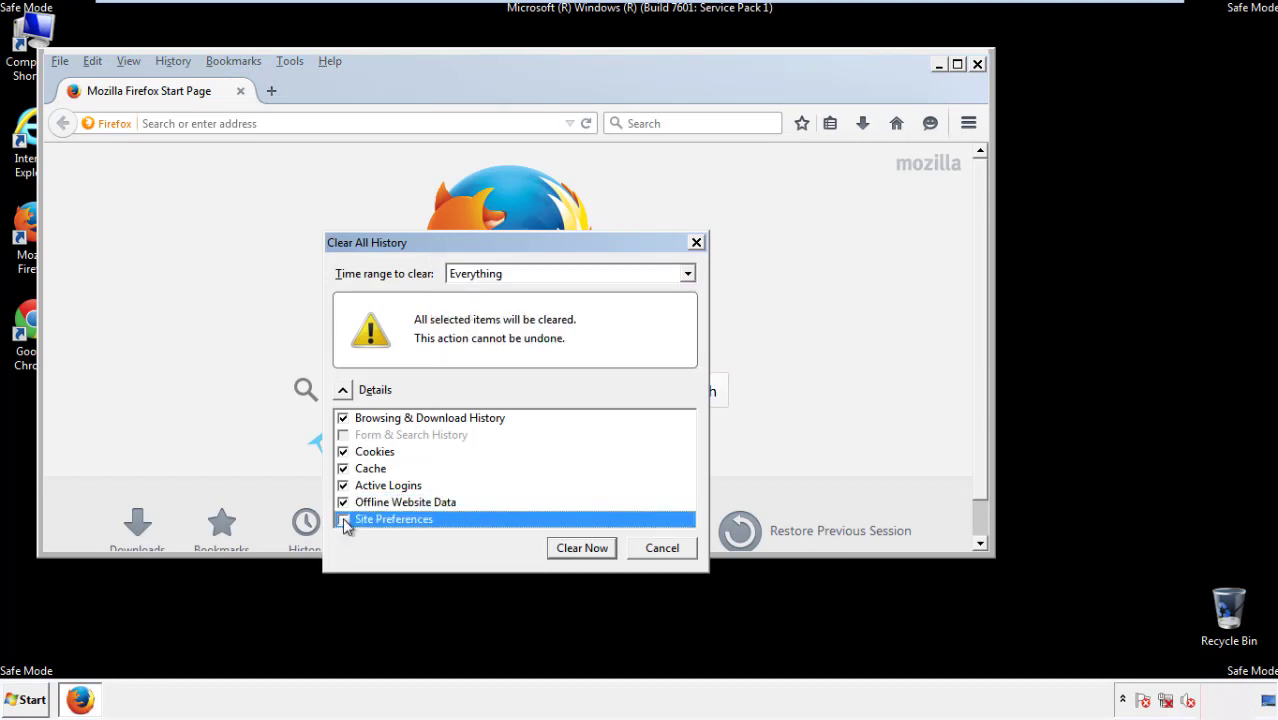
click(344, 520)
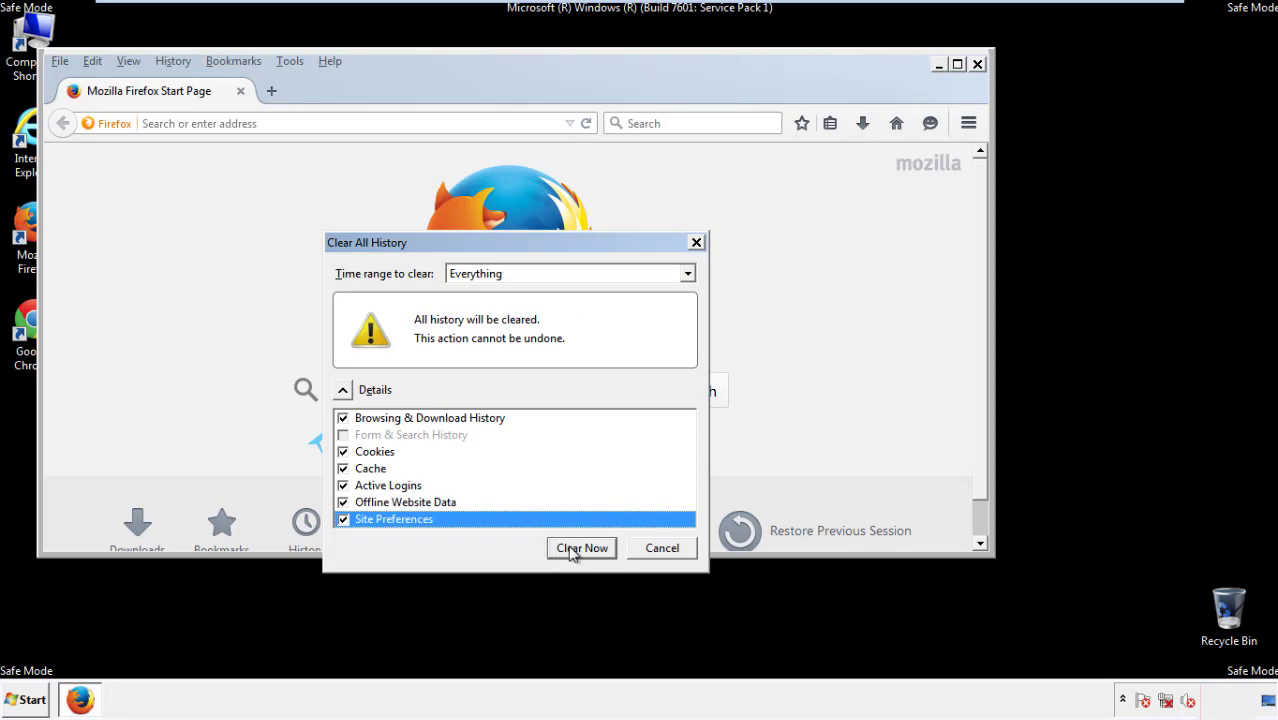
click(580, 548)
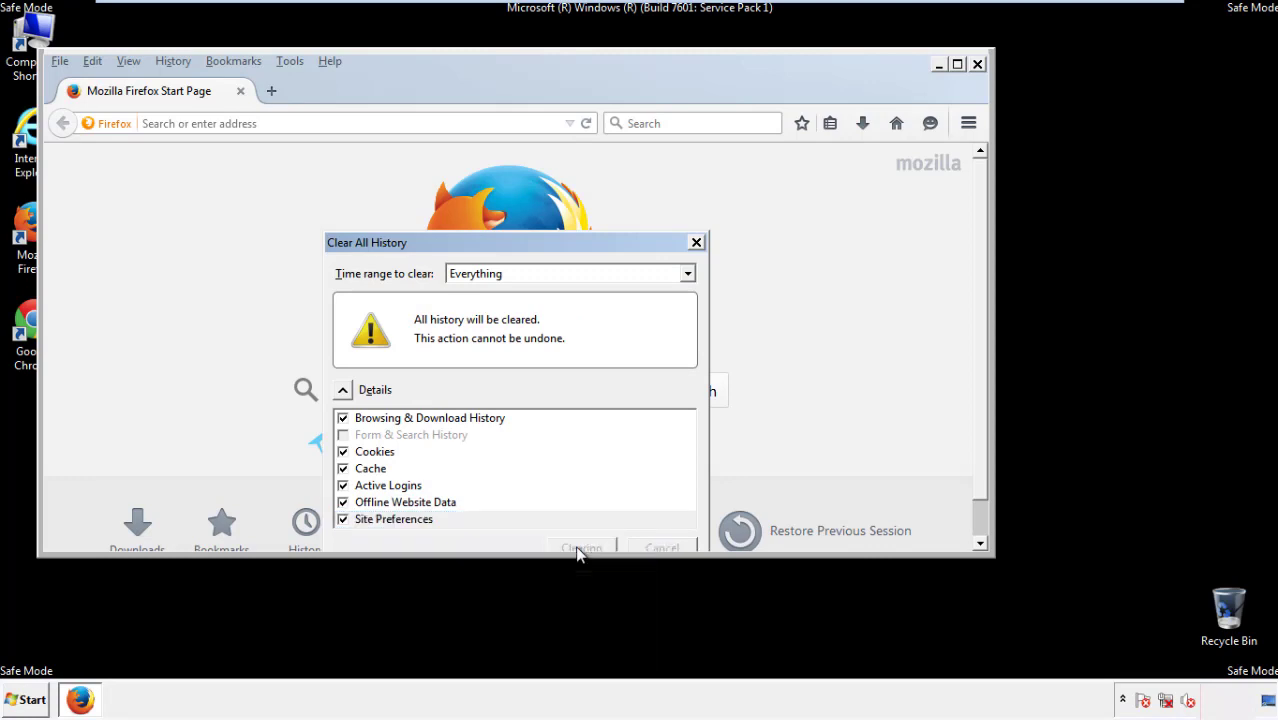
click(582, 548)
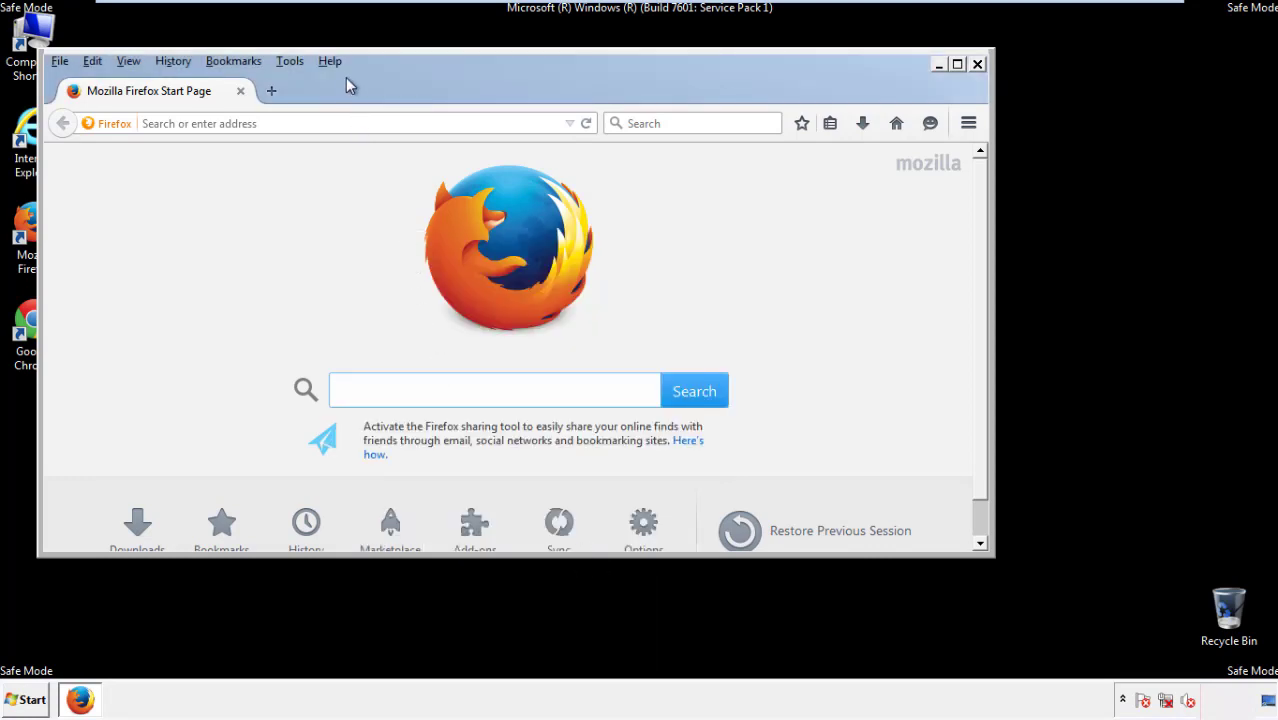
Refresh Firefox to its defaults via Help > Troubleshooting Information, confirming the refresh.
click(328, 60)
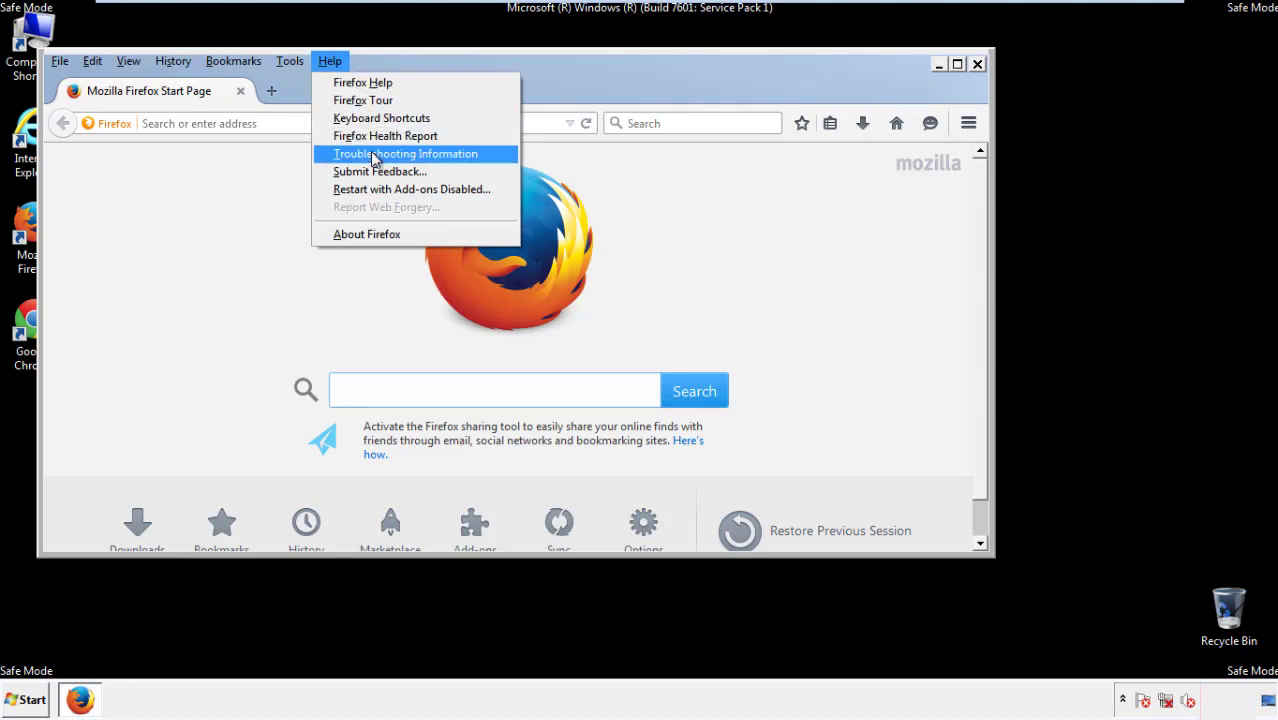
click(404, 152)
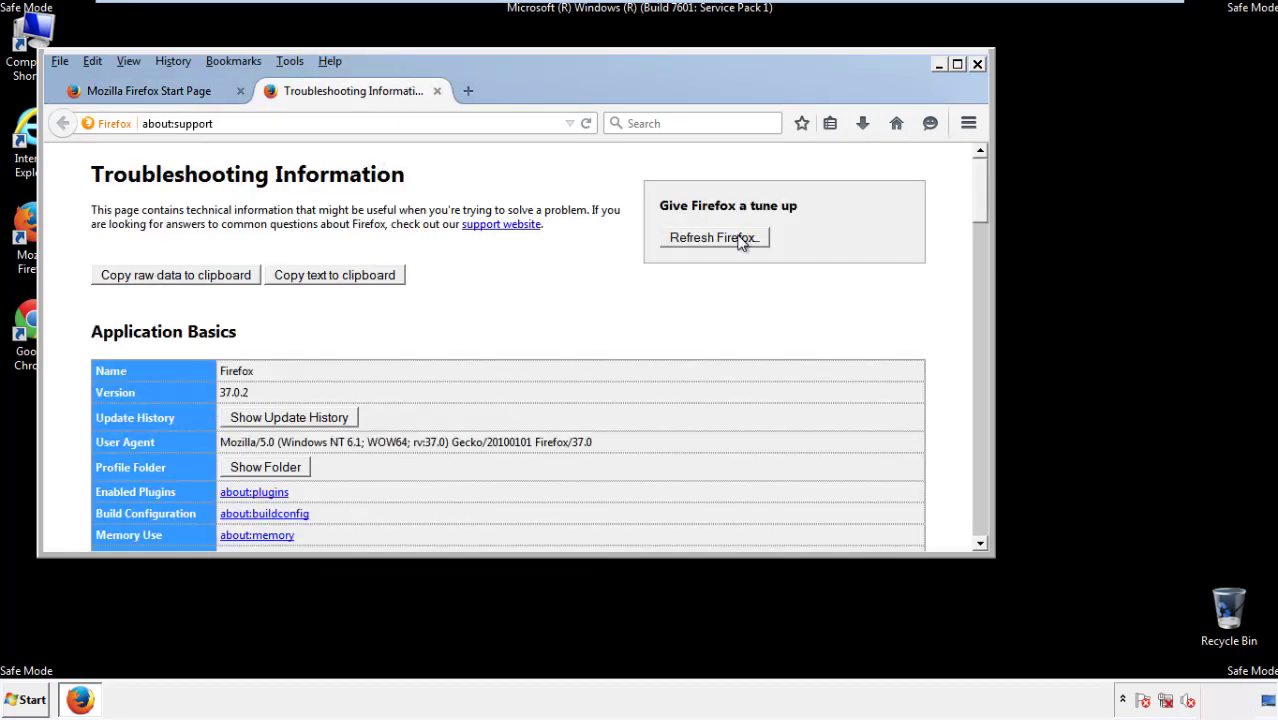
click(712, 236)
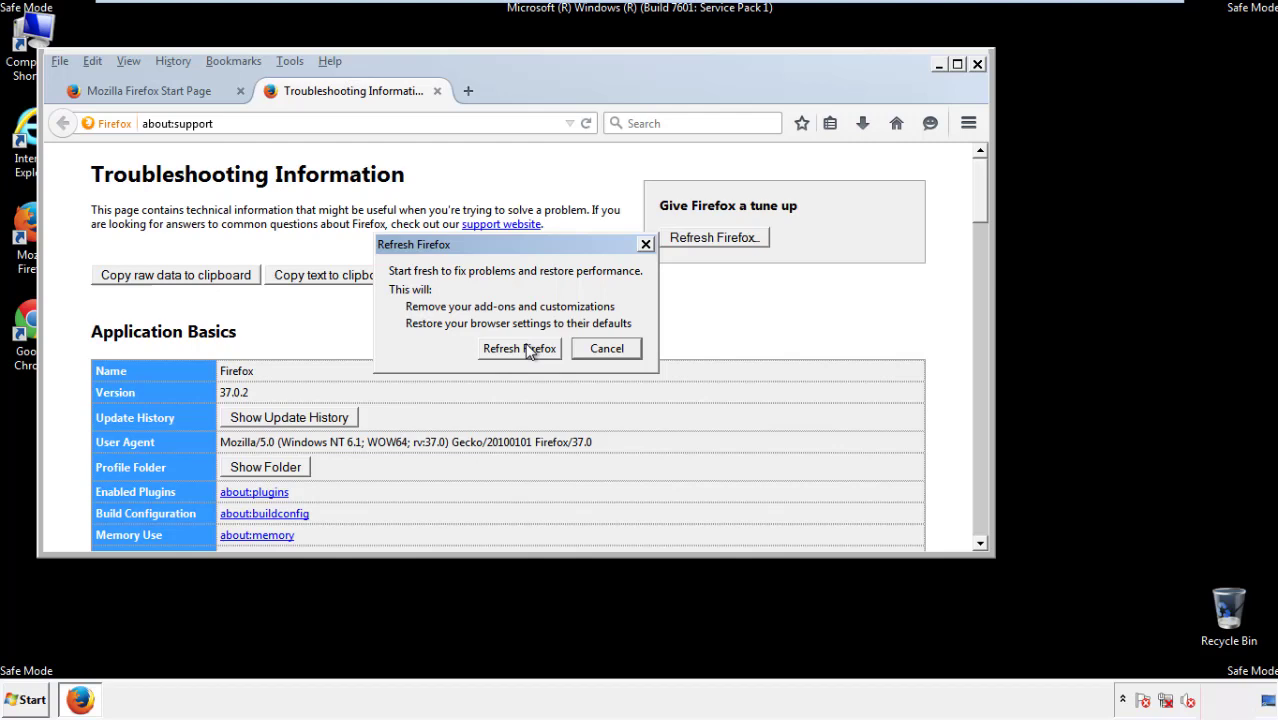
click(520, 348)
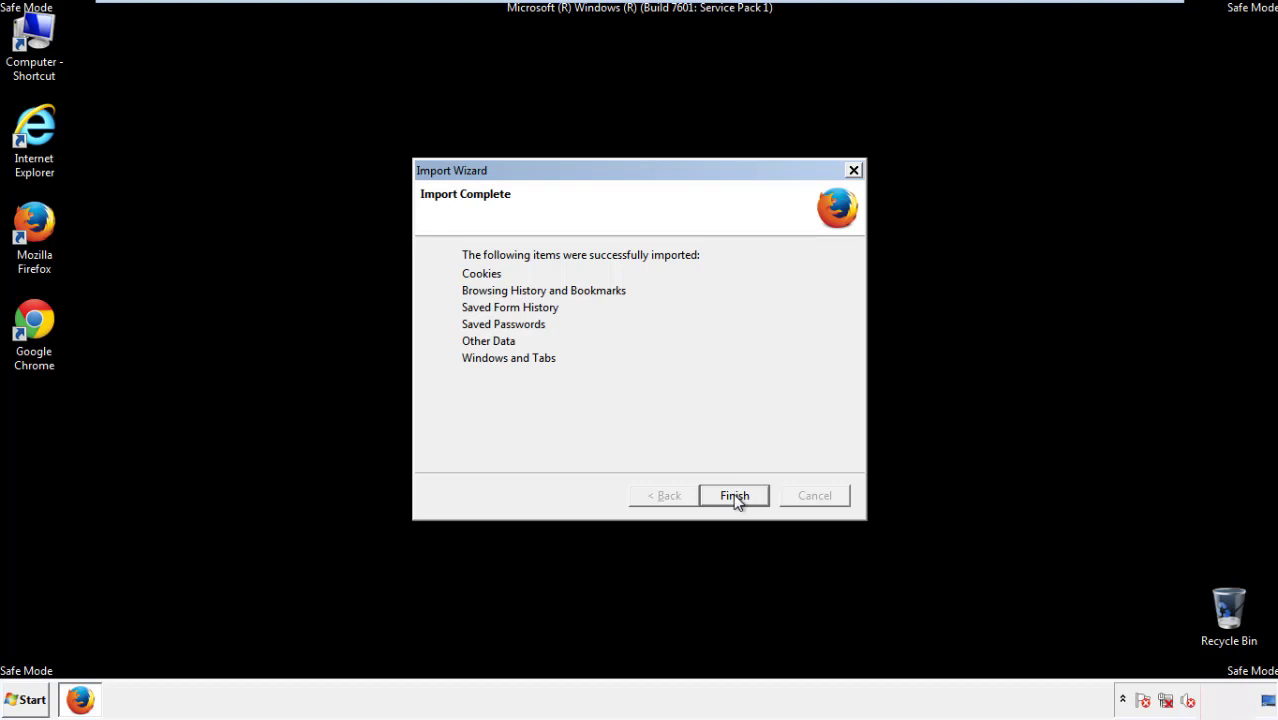
Finish the refresh, decline the default-browser prompt, and close Firefox.
click(734, 496)
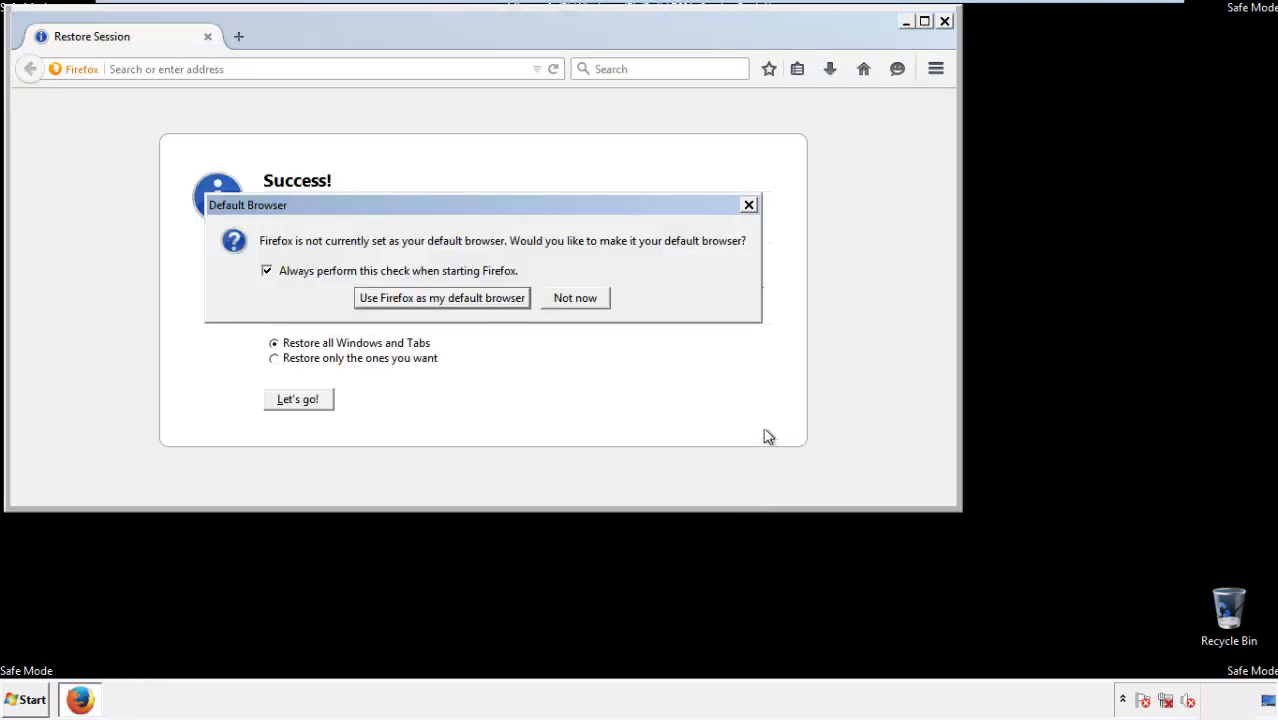
click(574, 296)
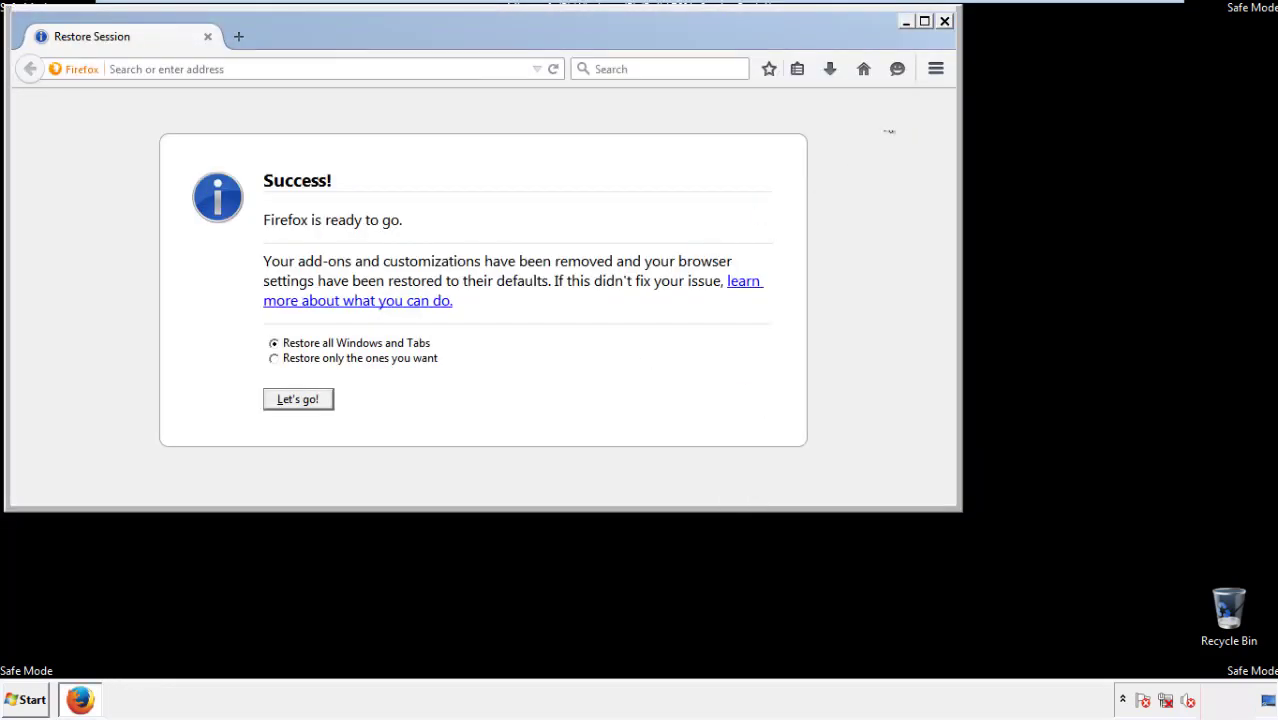
click(944, 20)
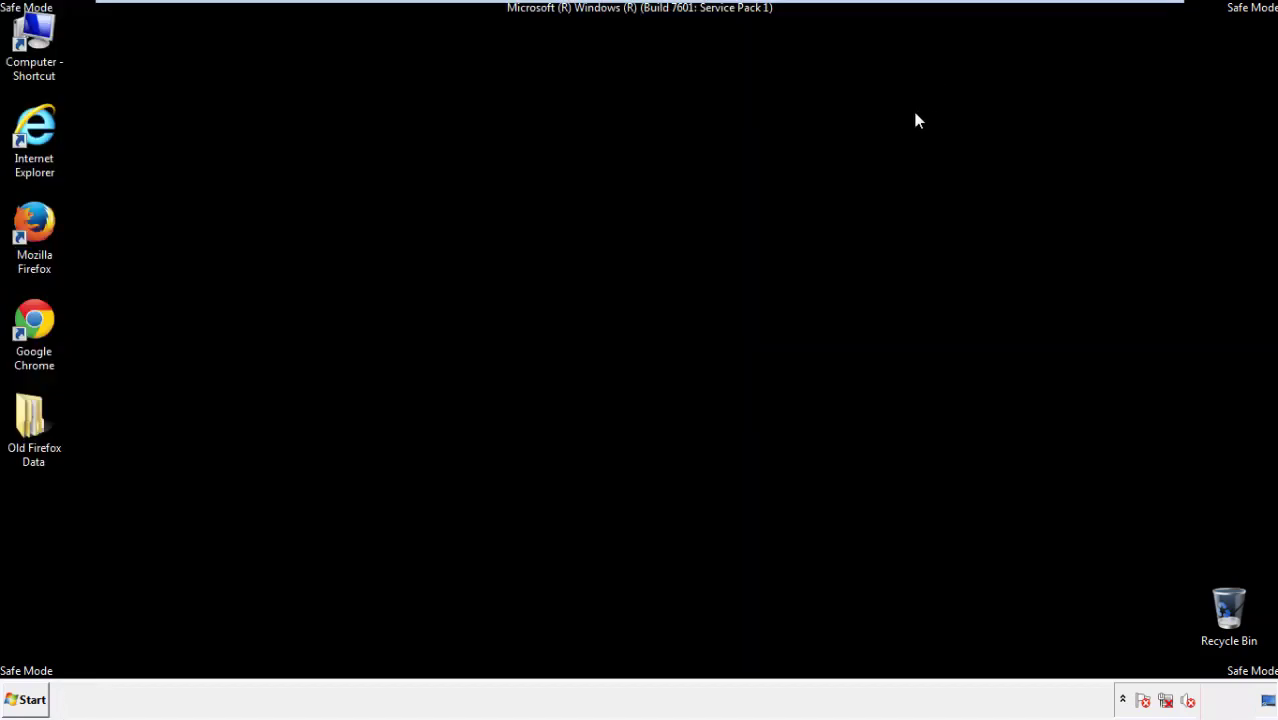
click(34, 332)
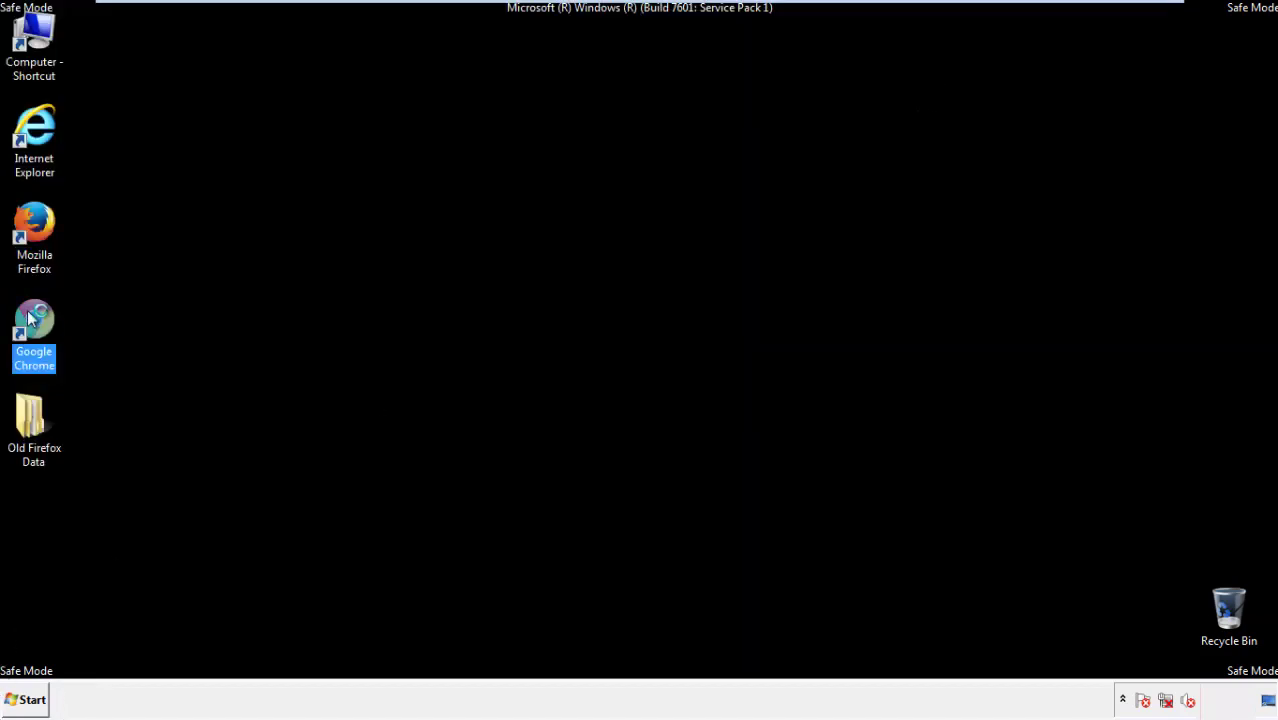
Launch Google Chrome and open its History page from Settings.
double_click(34, 330)
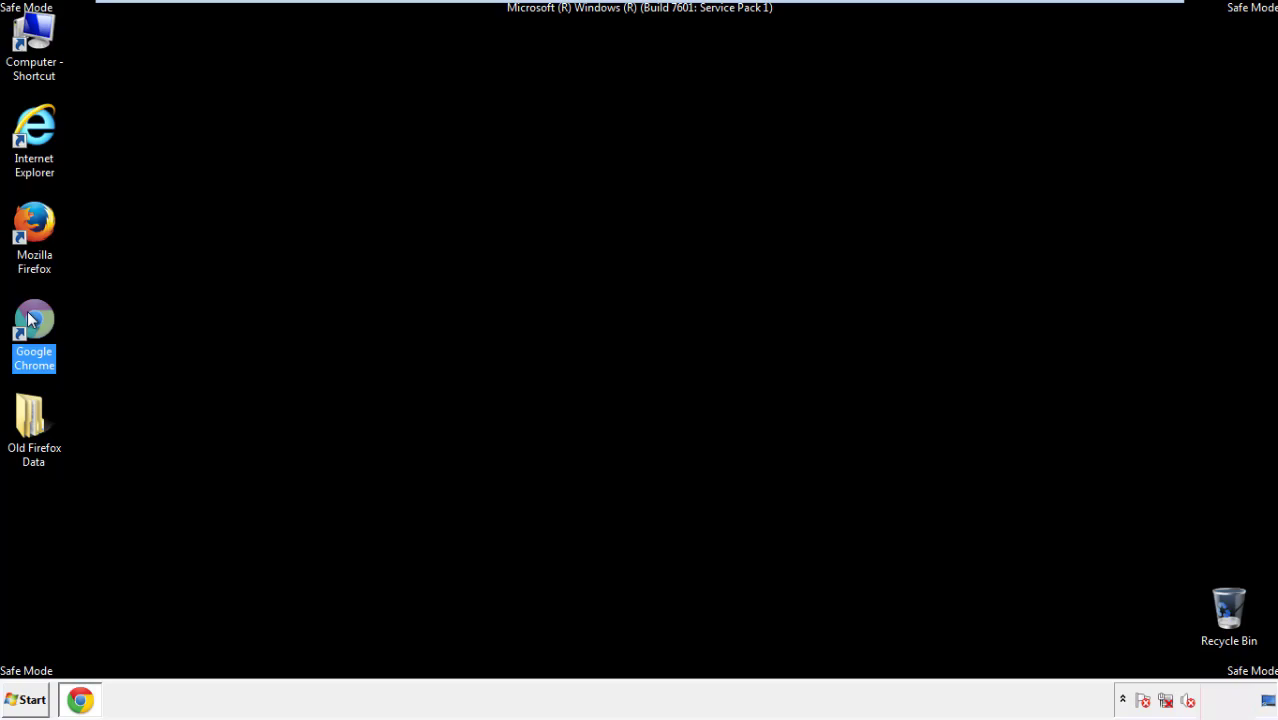
double_click(34, 330)
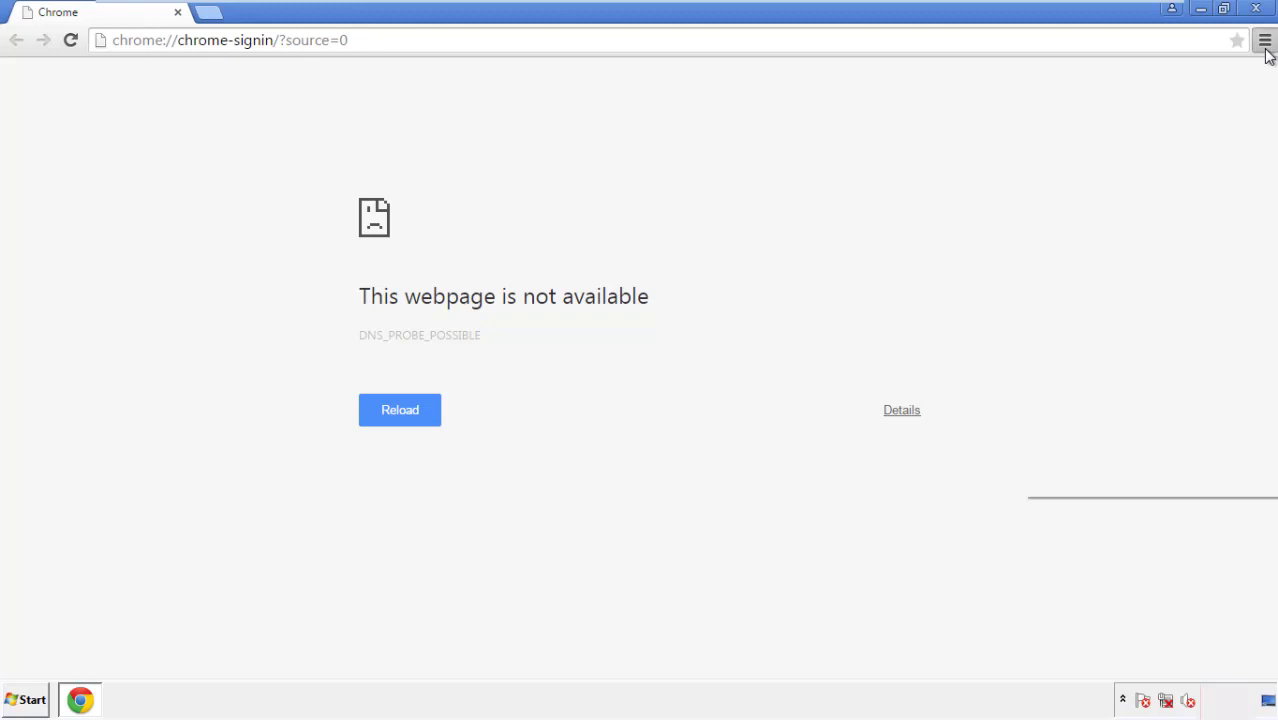
click(1264, 40)
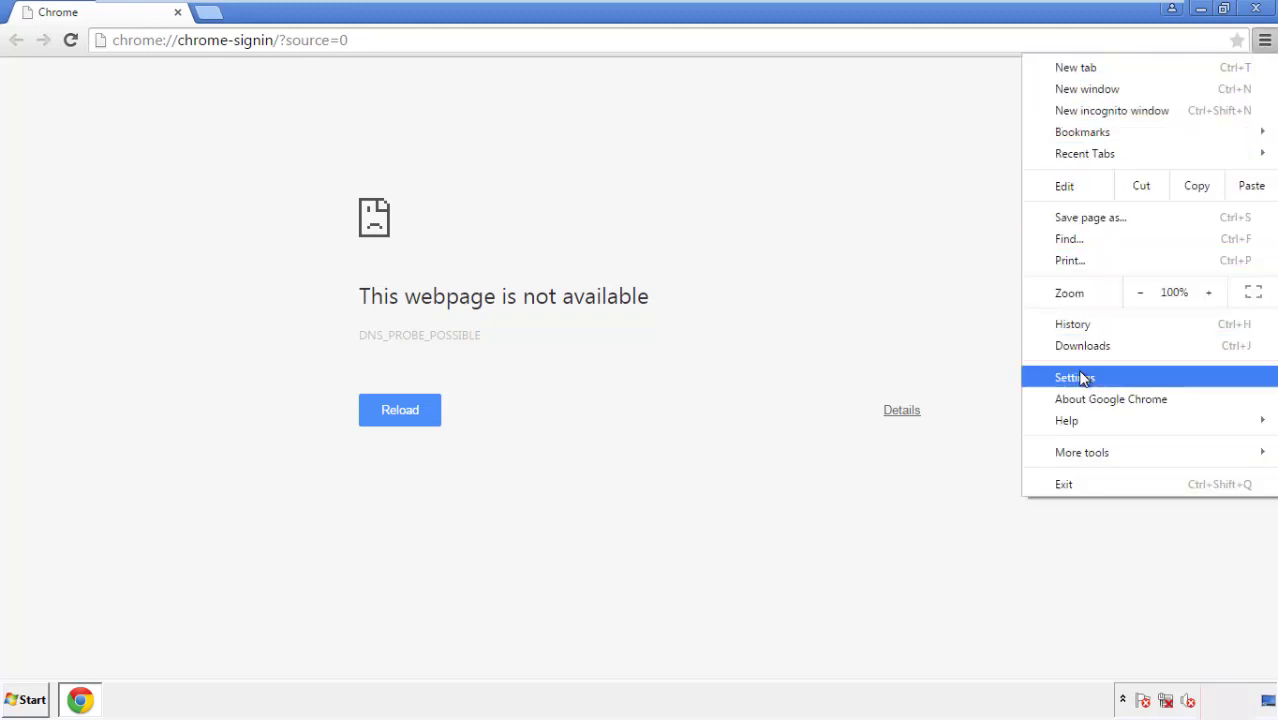
click(1076, 376)
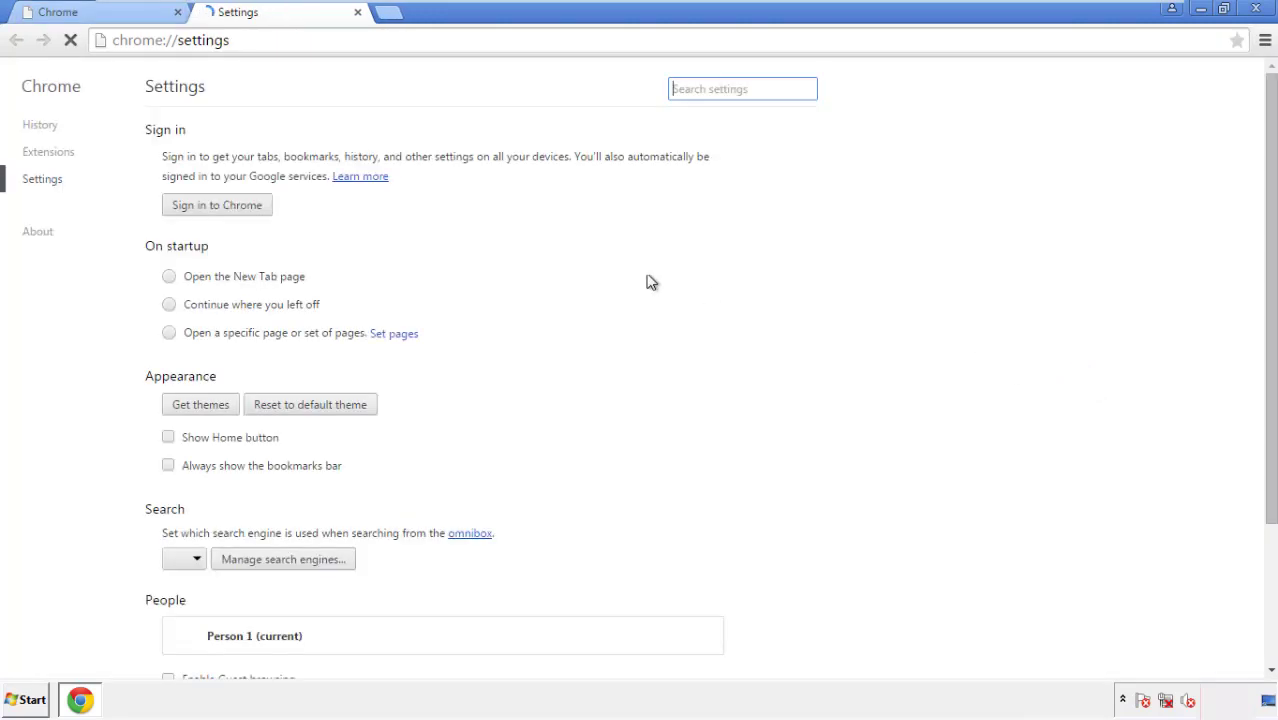
click(40, 124)
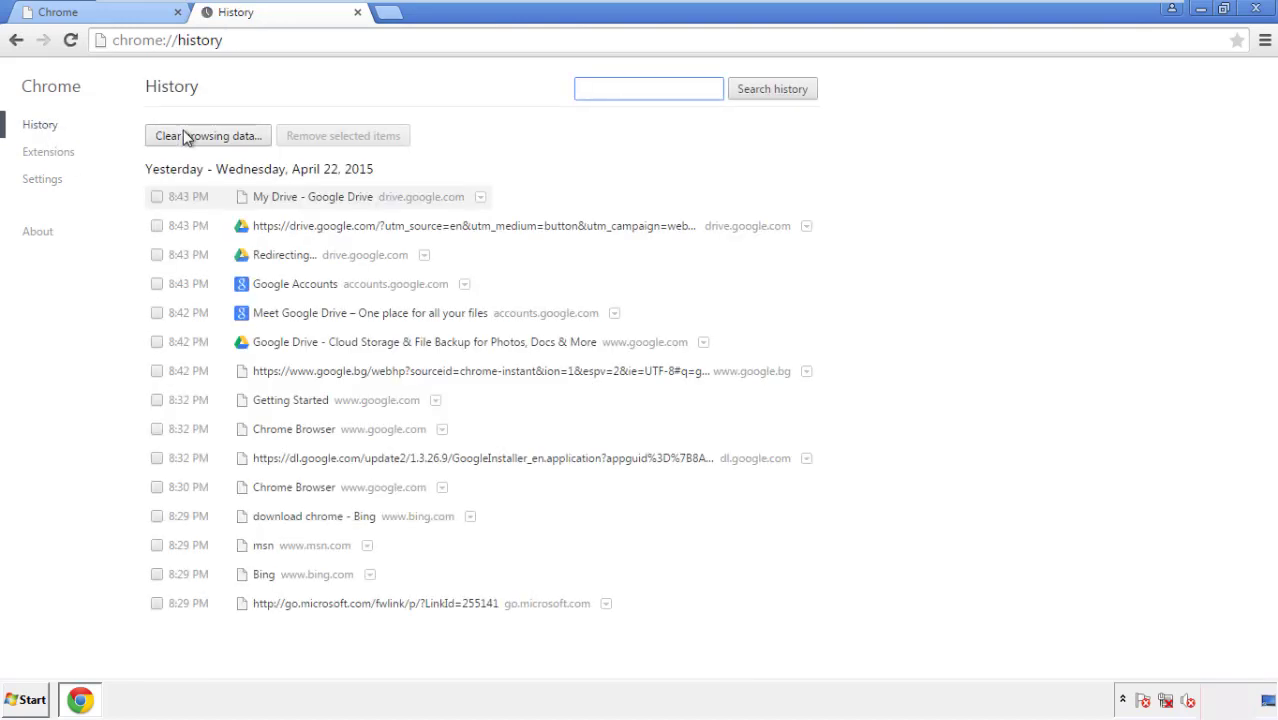
Clear Chrome's browsing data from the beginning of time with all data types ticked.
click(208, 136)
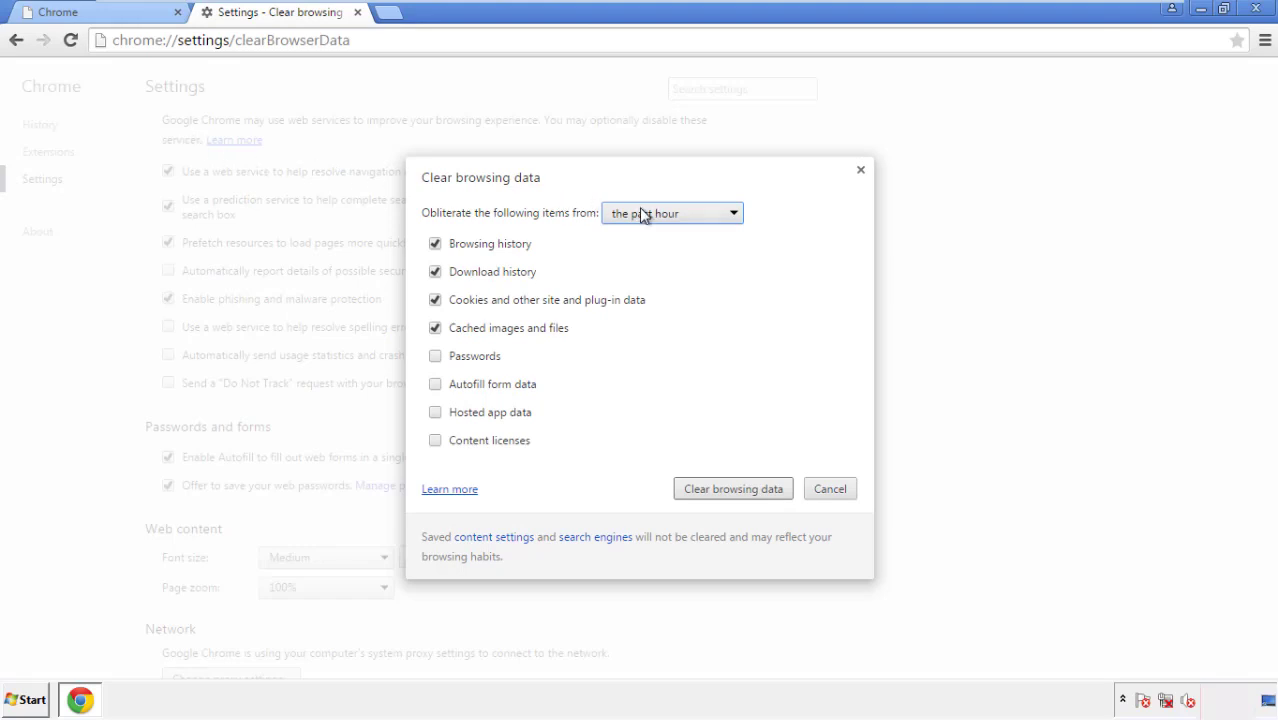
click(670, 212)
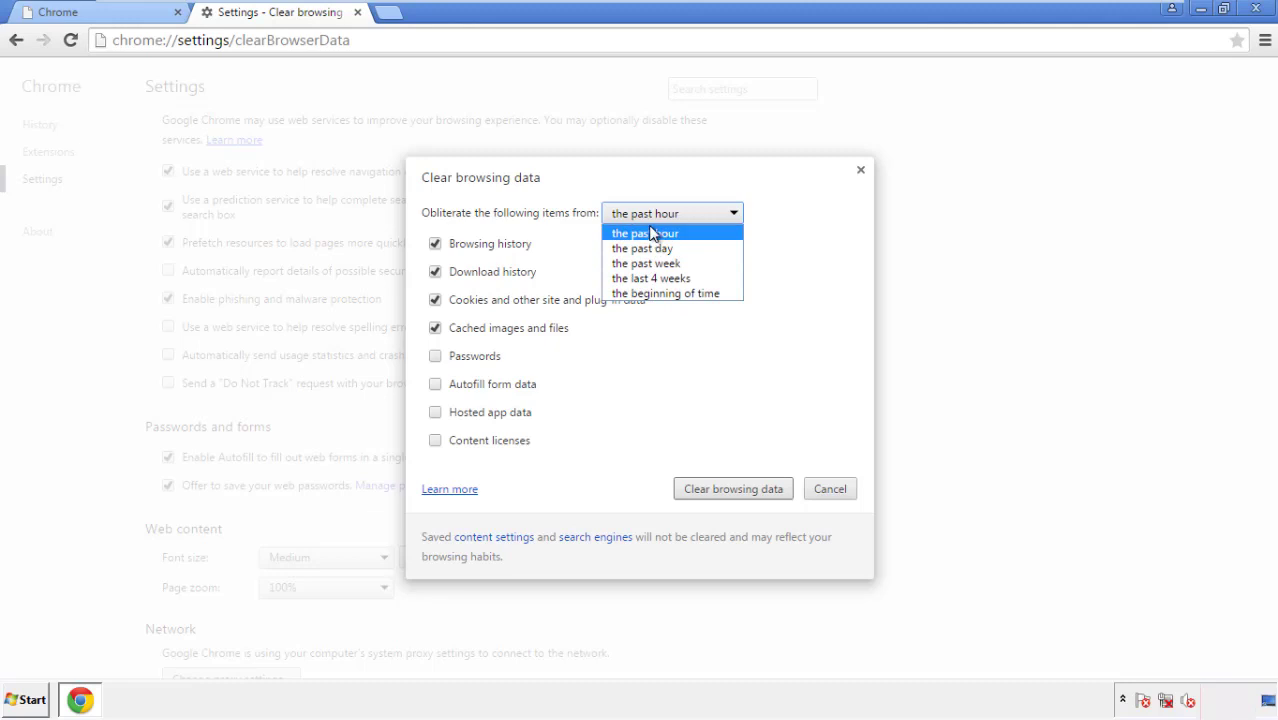
mouse_move(668, 292)
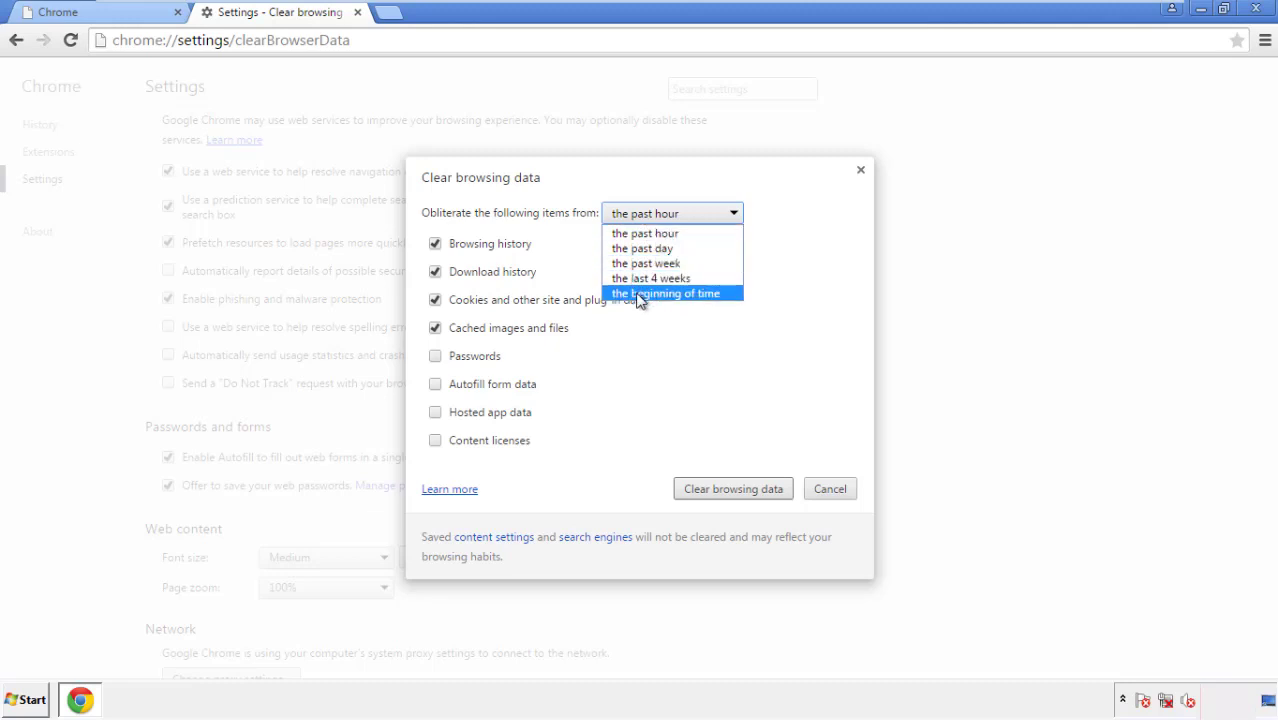
click(668, 292)
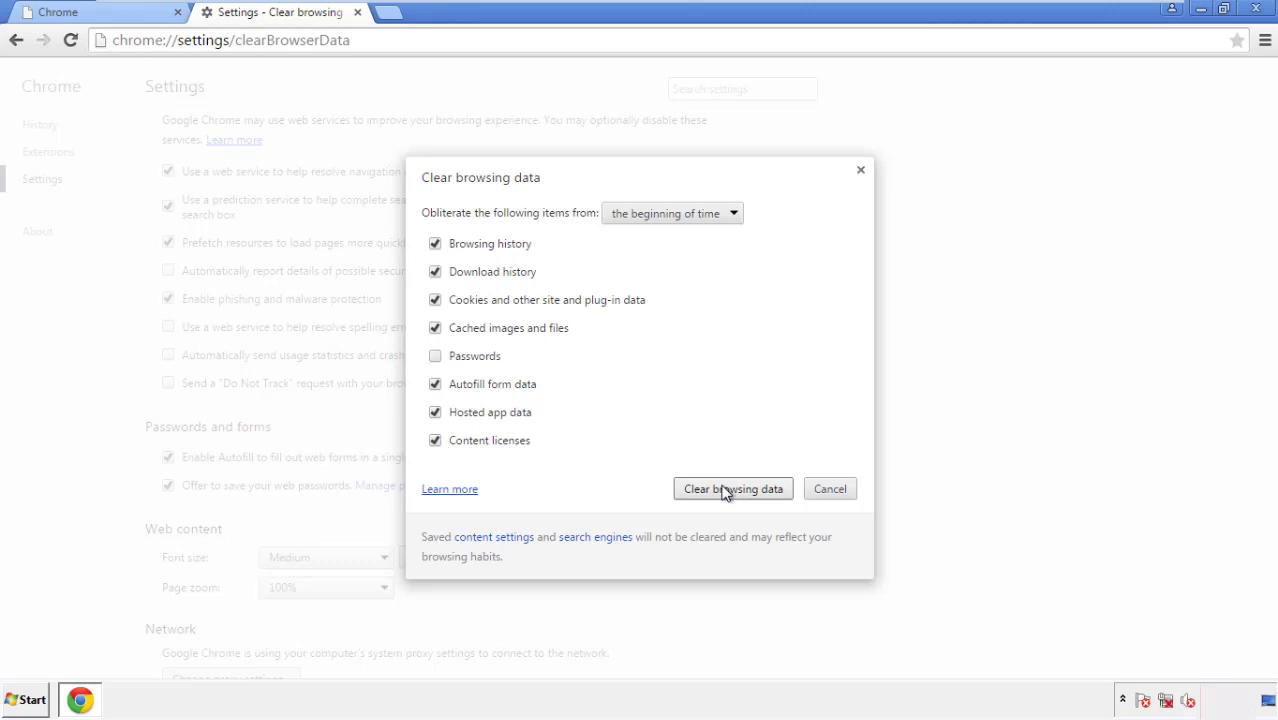
click(732, 488)
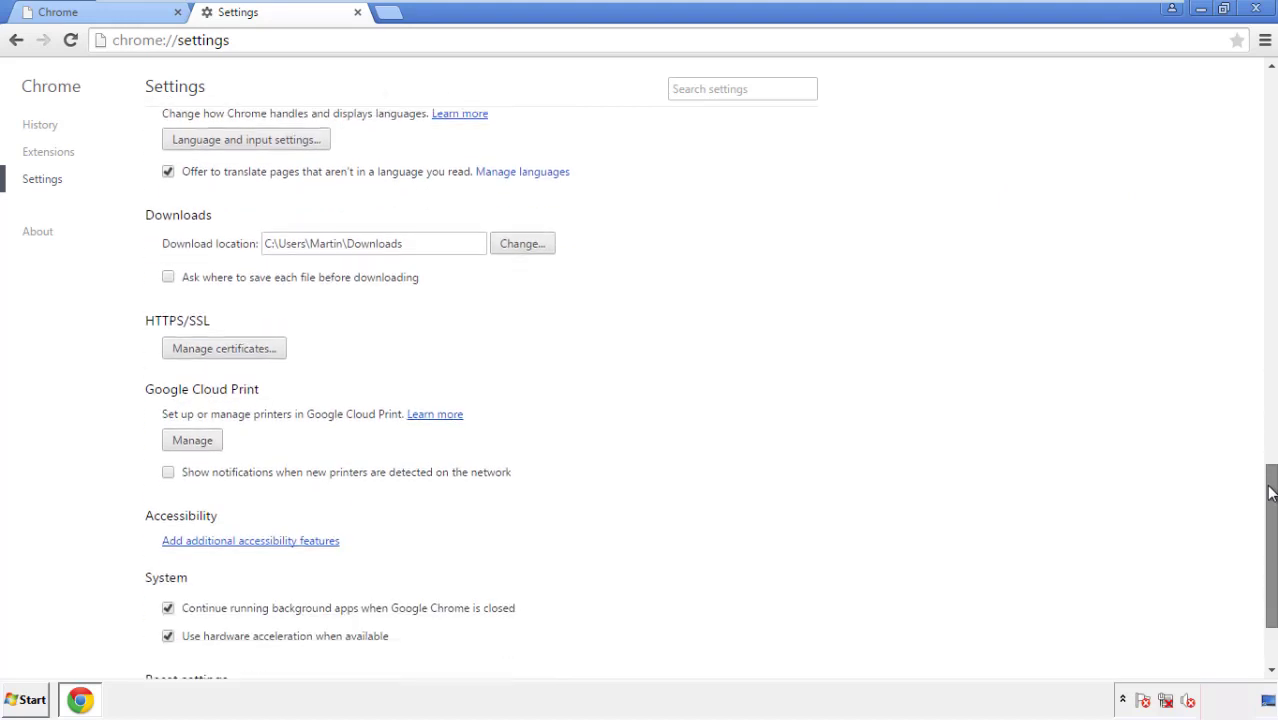
Reset Chrome's settings to their original defaults from the bottom of Settings.
scroll(down, 3)
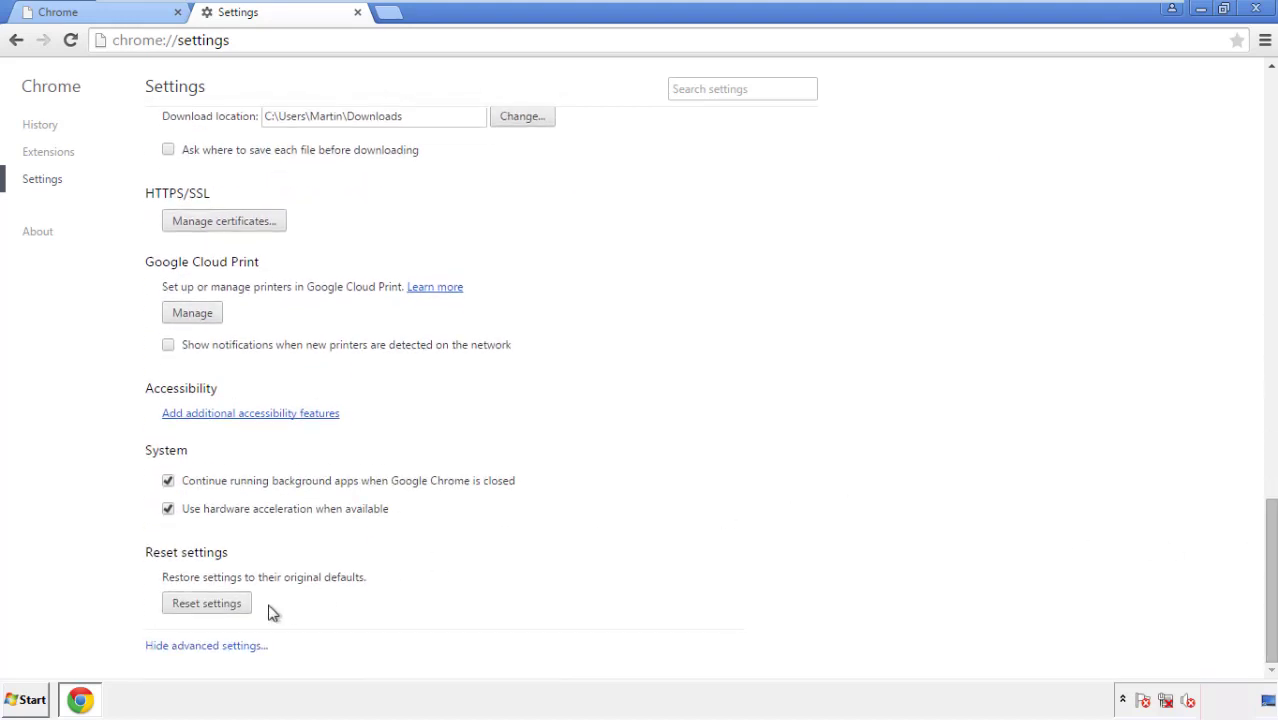
click(206, 602)
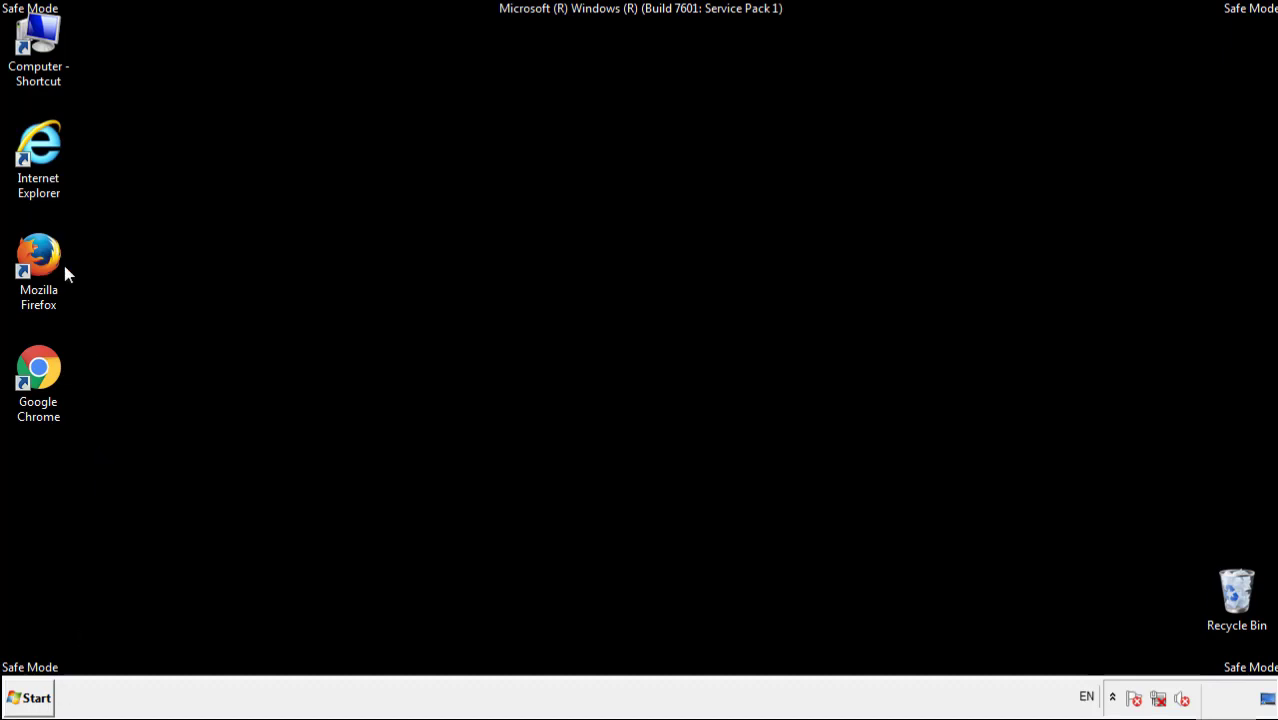
Launch Firefox and remove the Search Mine extension from the Add-ons manager.
double_click(38, 252)
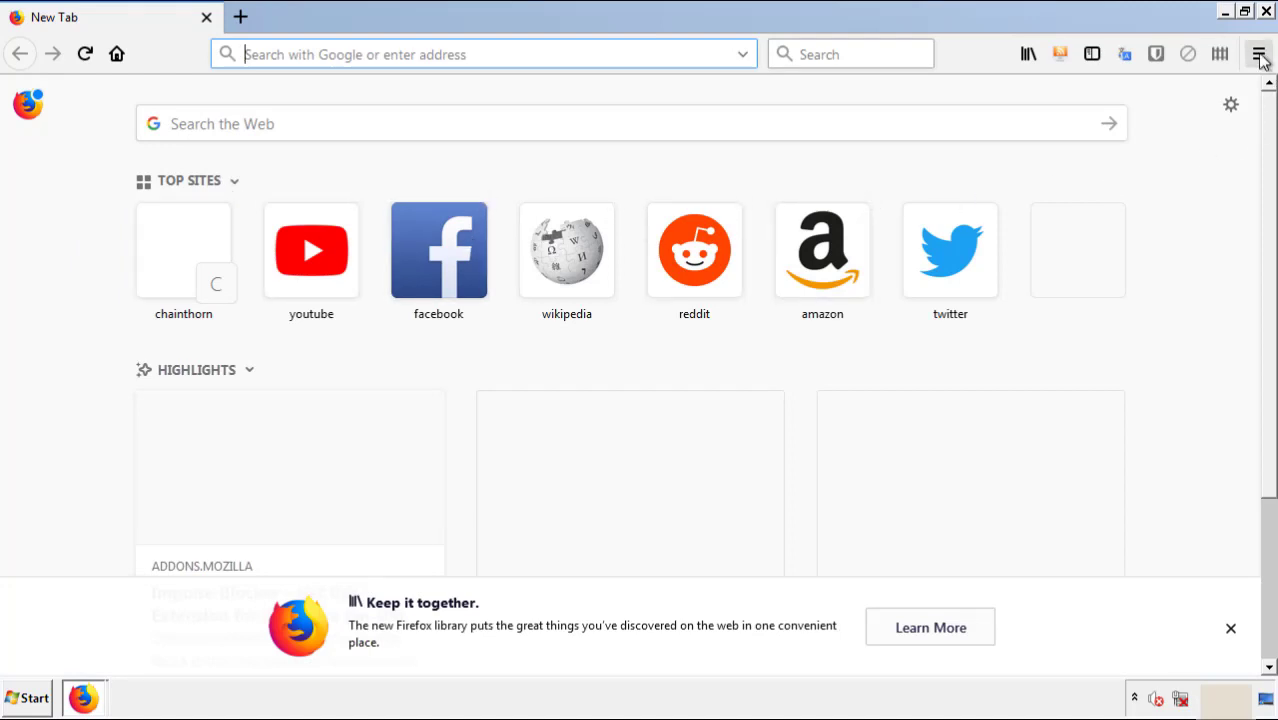
click(1260, 54)
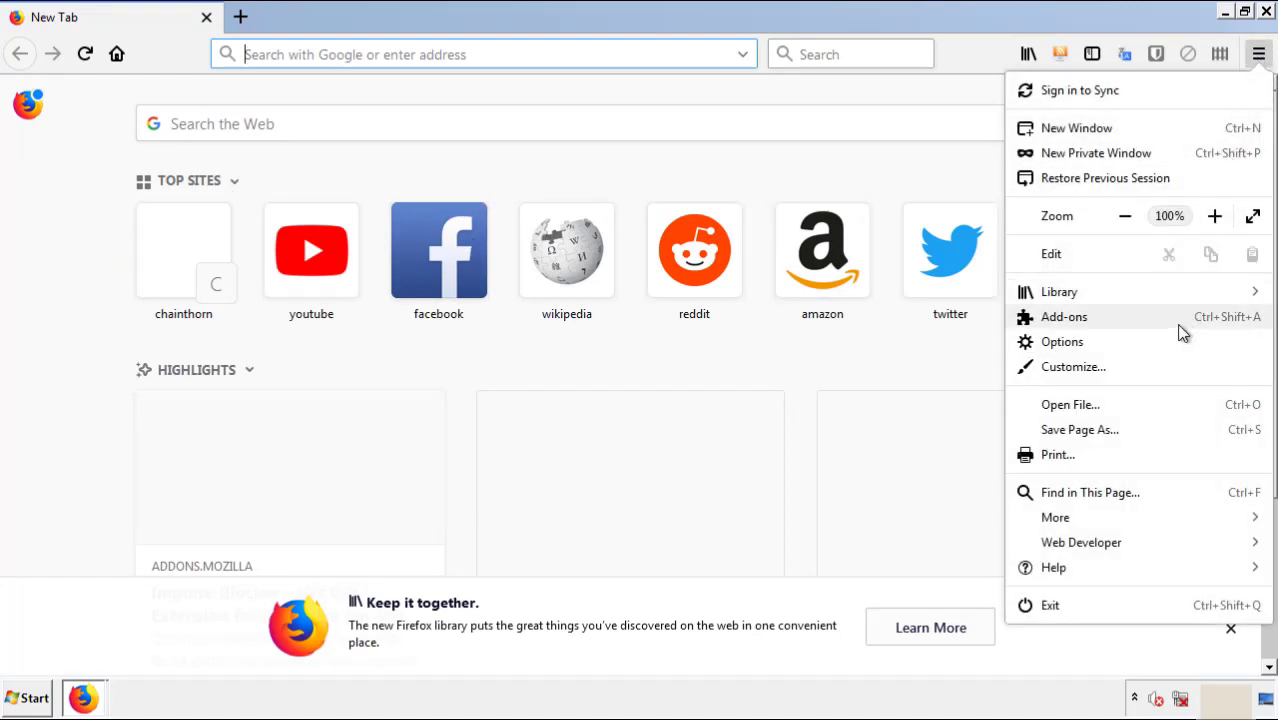
click(1064, 316)
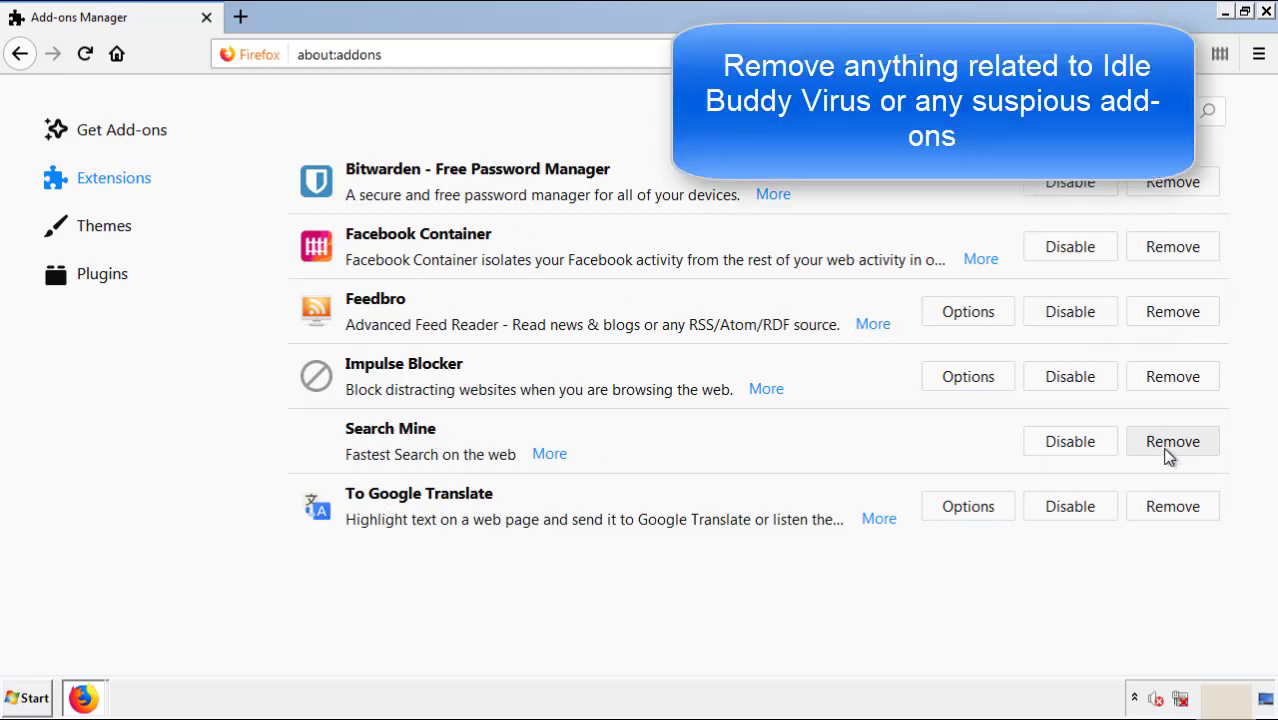
click(1172, 442)
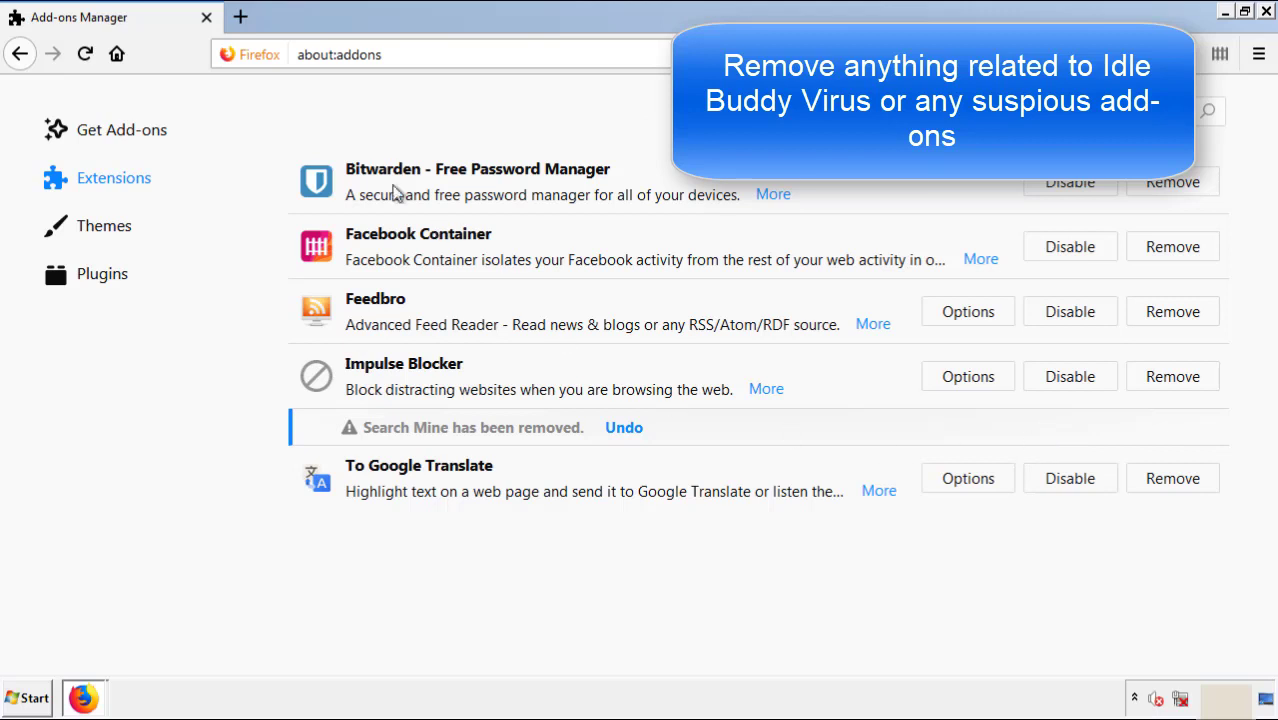
mouse_move(1208, 56)
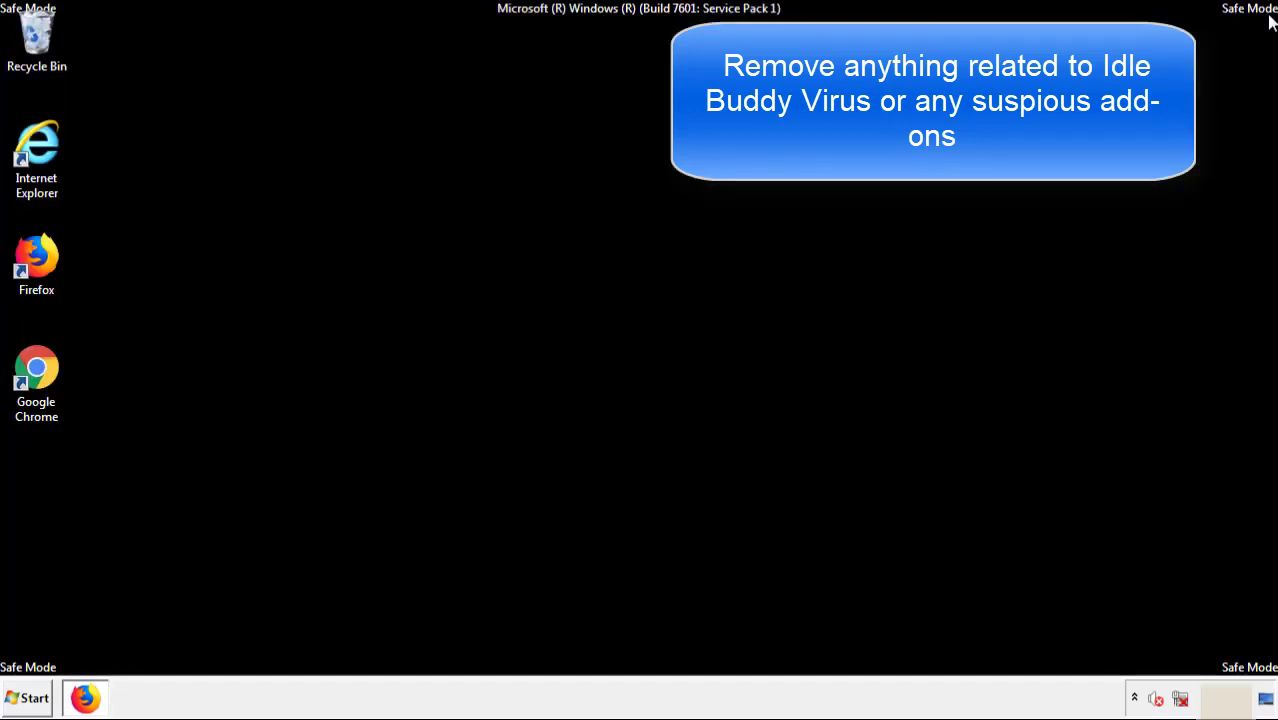
mouse_move(36, 376)
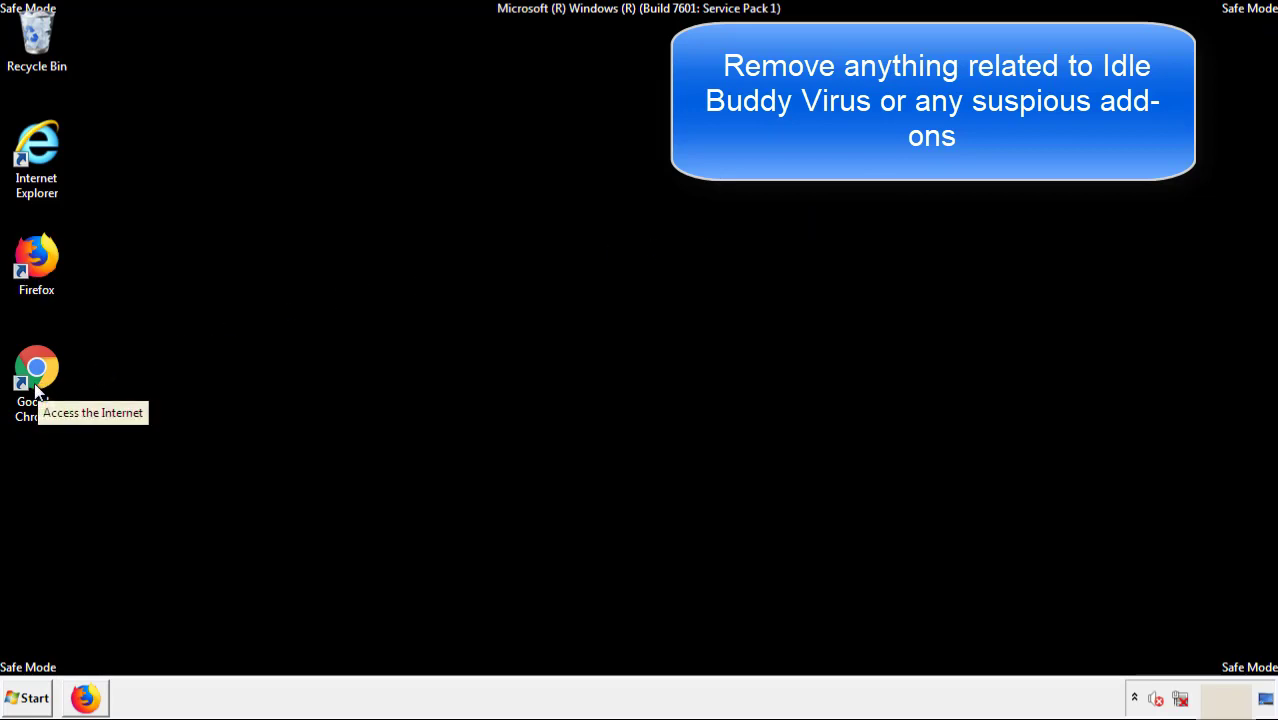
Launch Chrome and remove the Search Mine extension from the Extensions page.
double_click(36, 376)
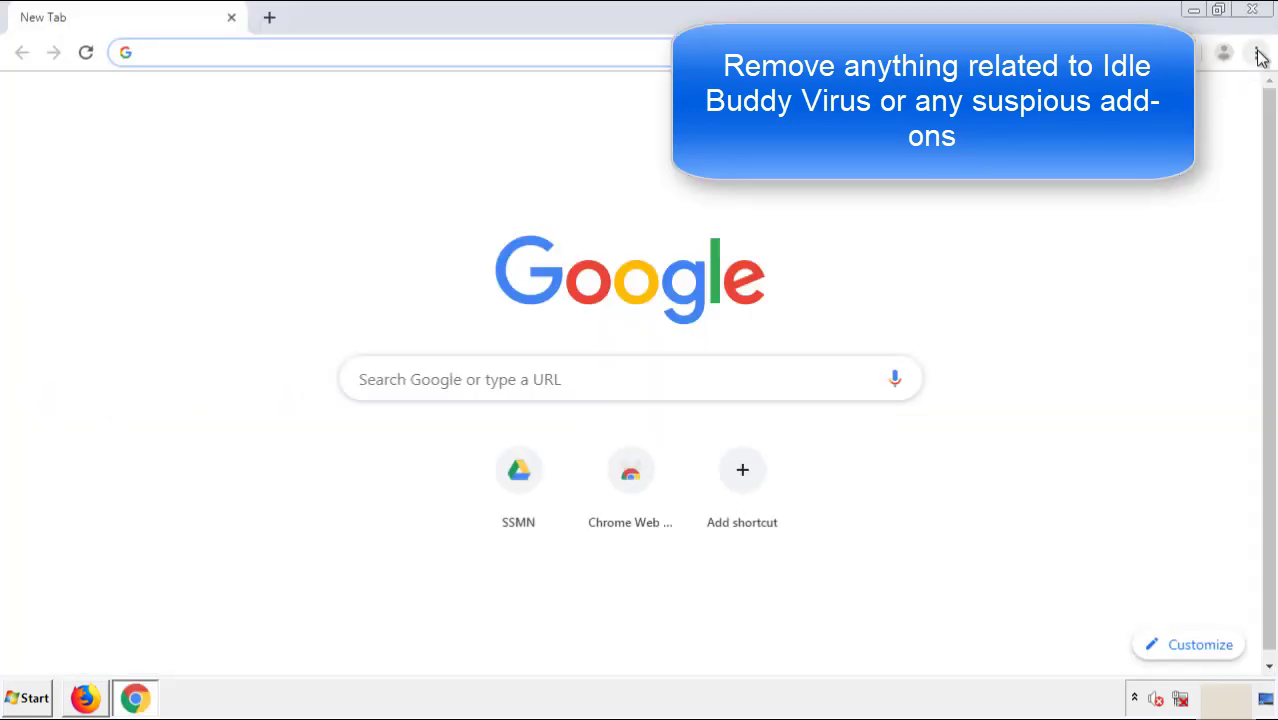
click(1256, 52)
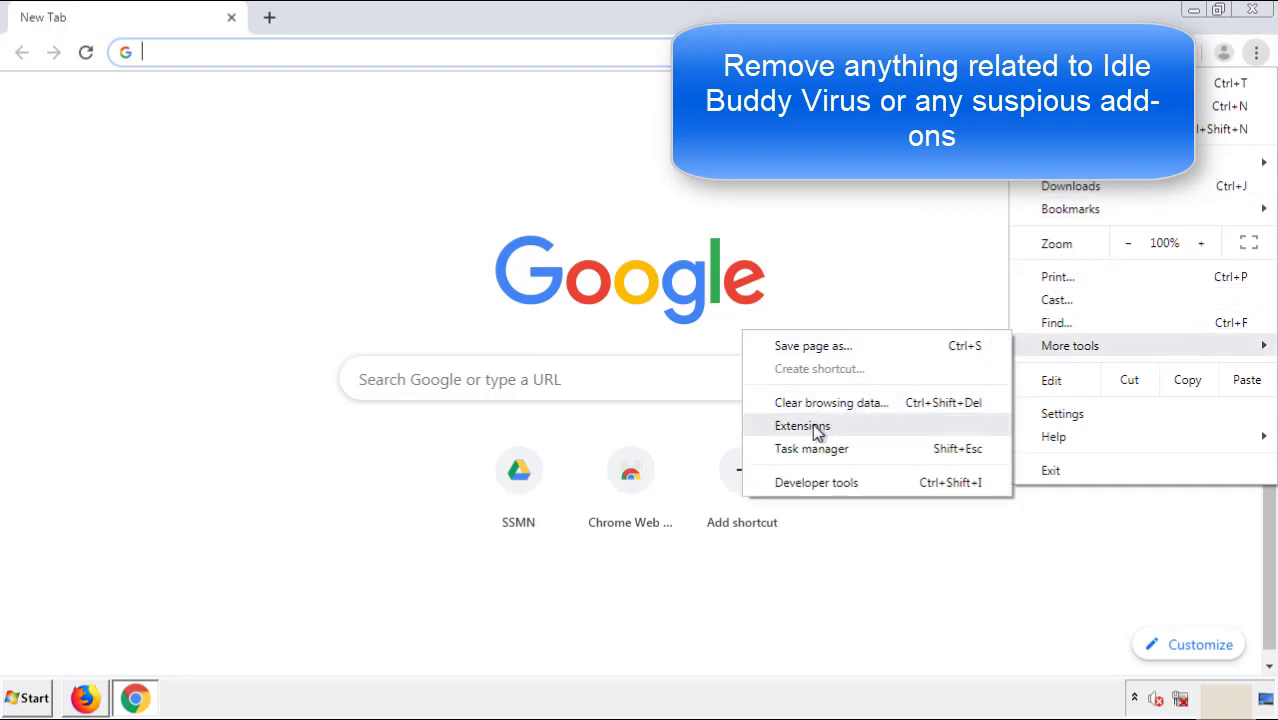
click(804, 424)
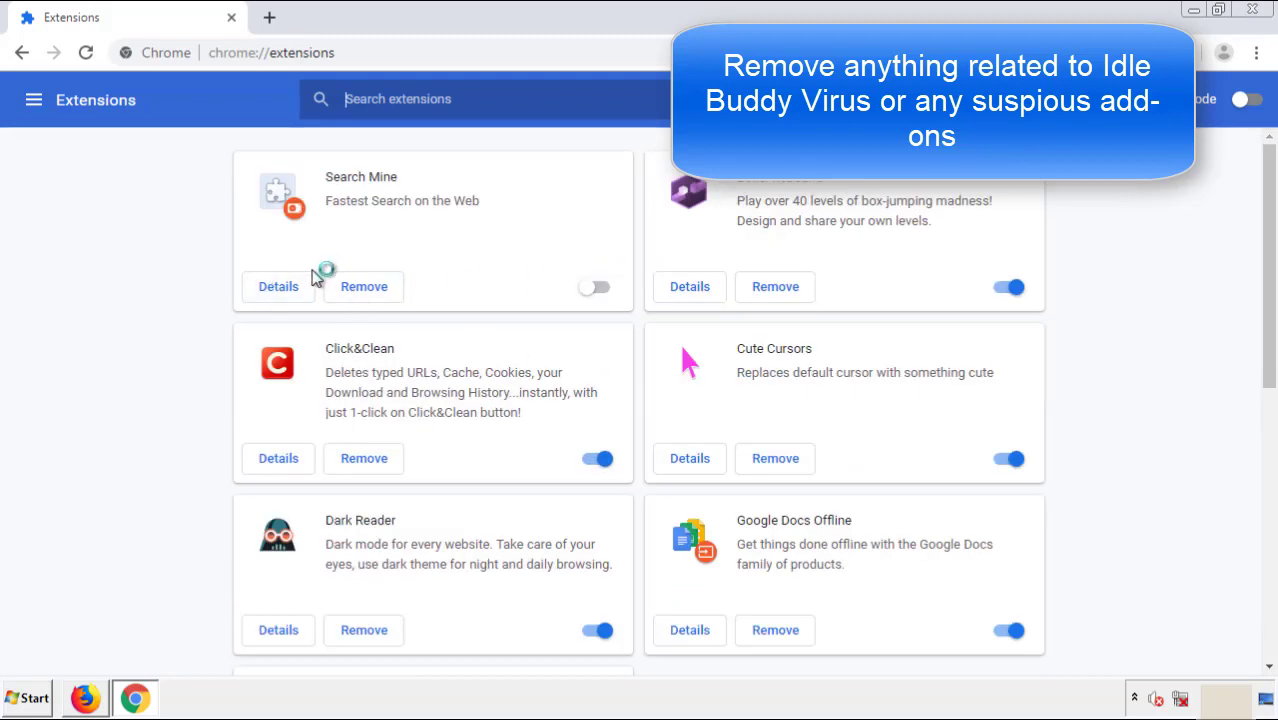
click(364, 286)
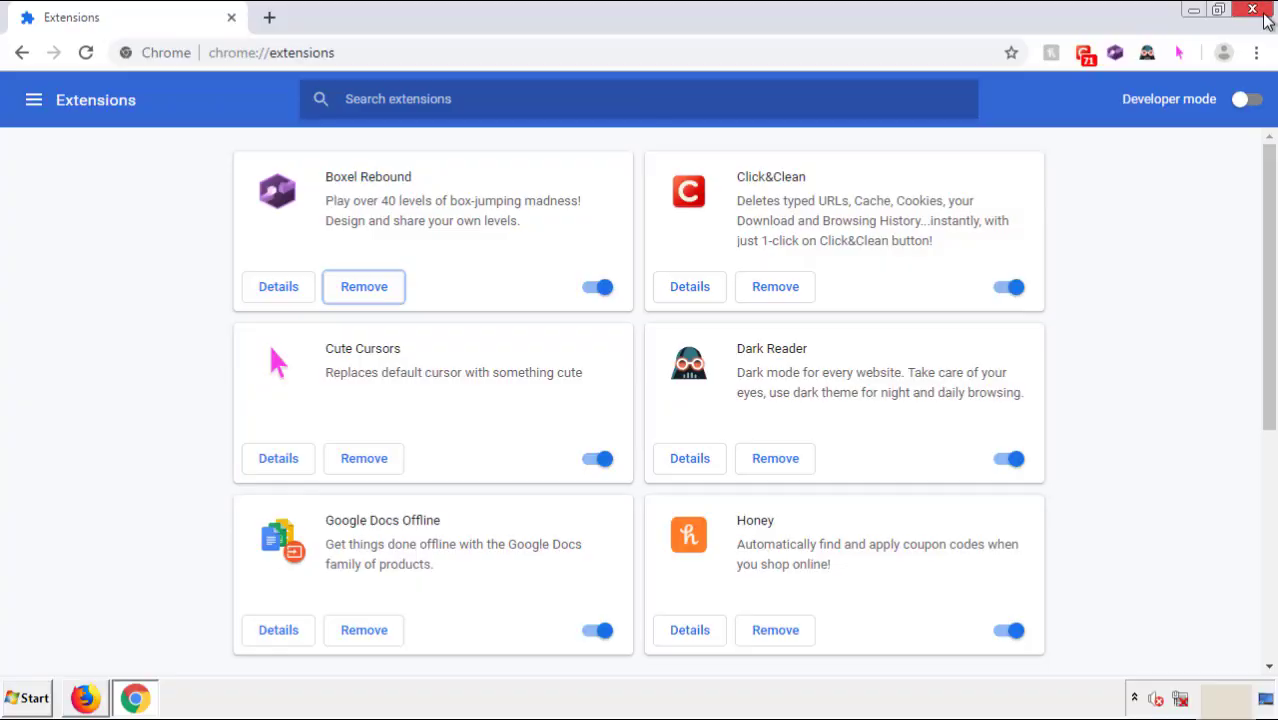
Close Chrome and bring up the computer's restart options from the Start menu.
click(1252, 8)
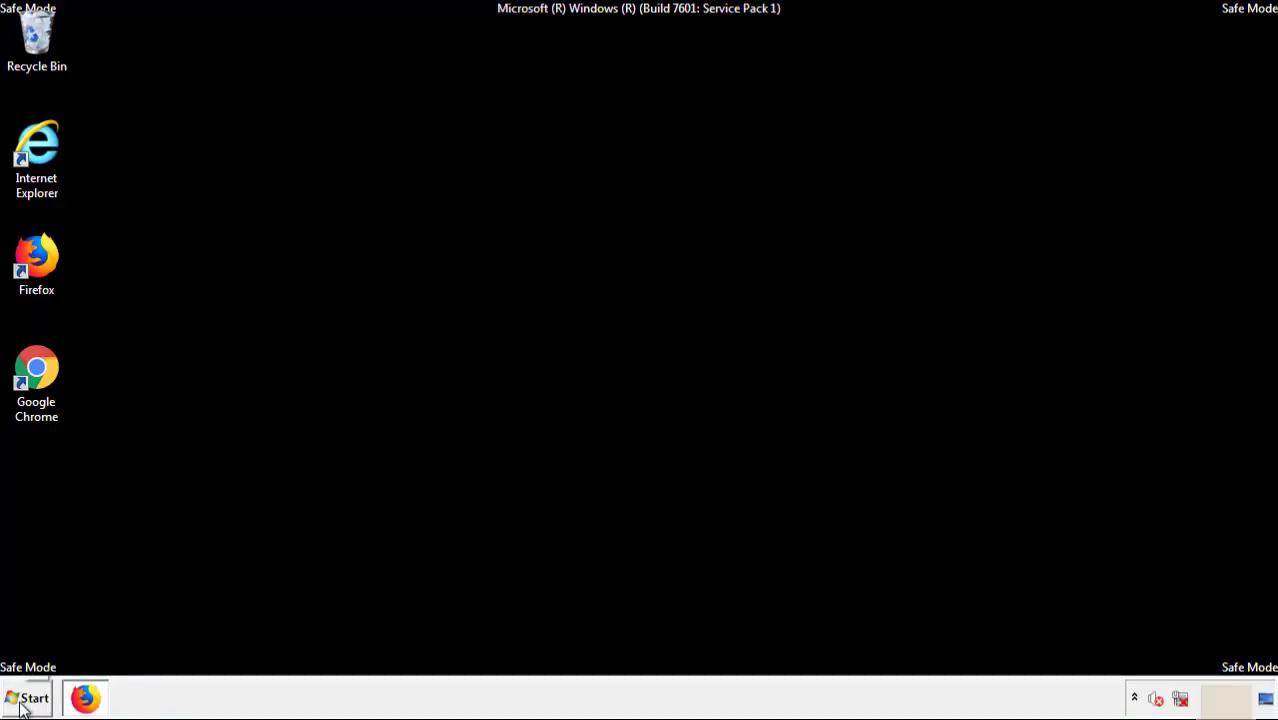
click(28, 698)
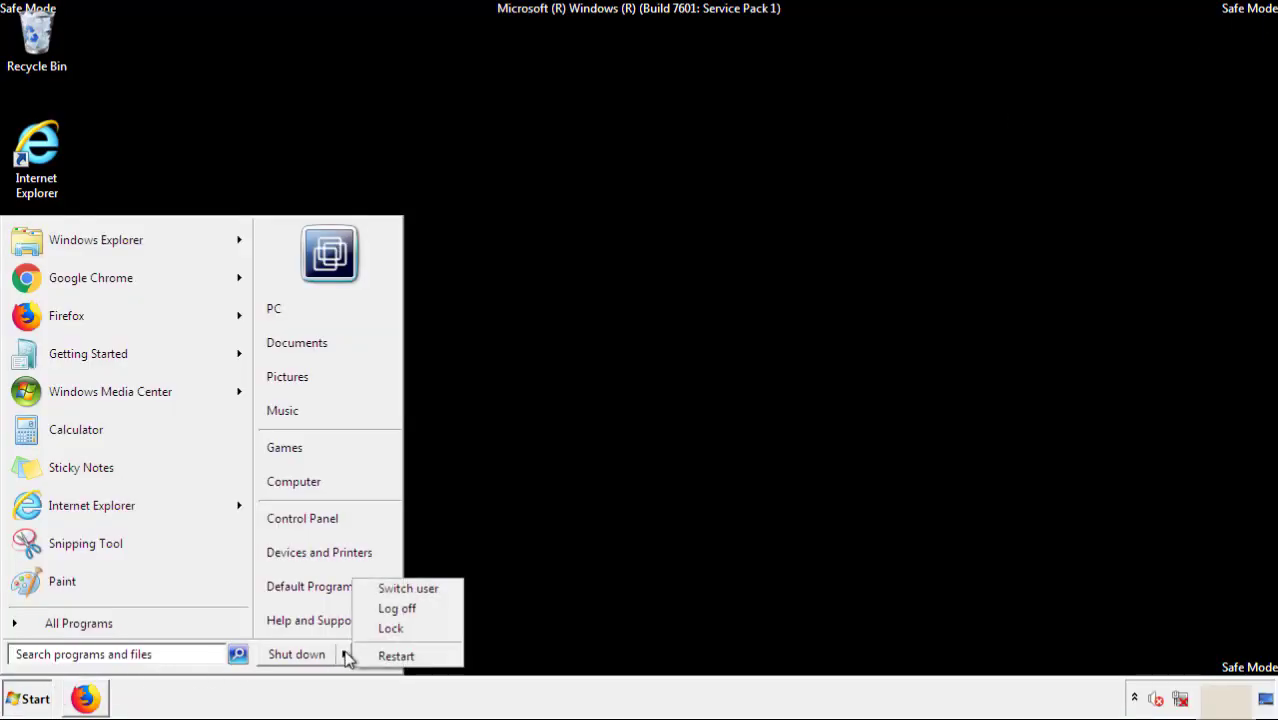